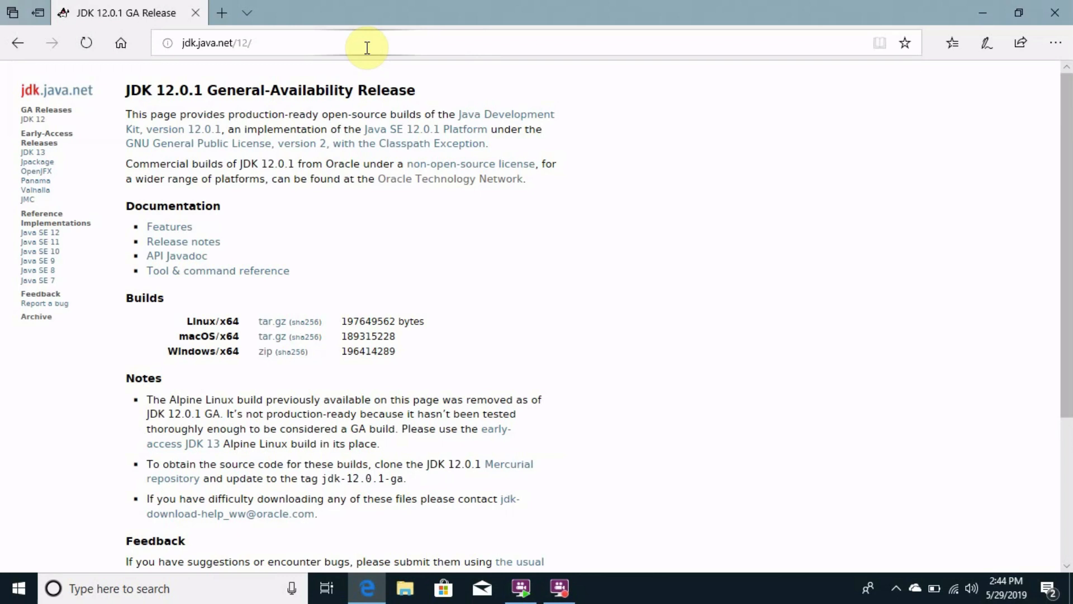
{"action": "mouse_move", "coordinate": [292, 43]}
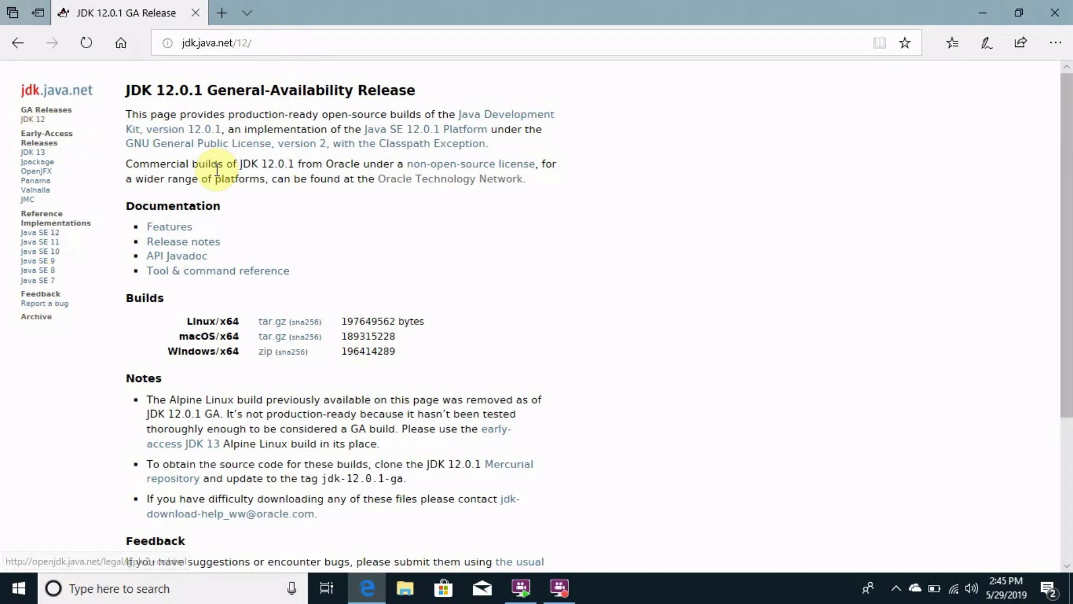
{"action": "mouse_move", "coordinate": [255, 367]}
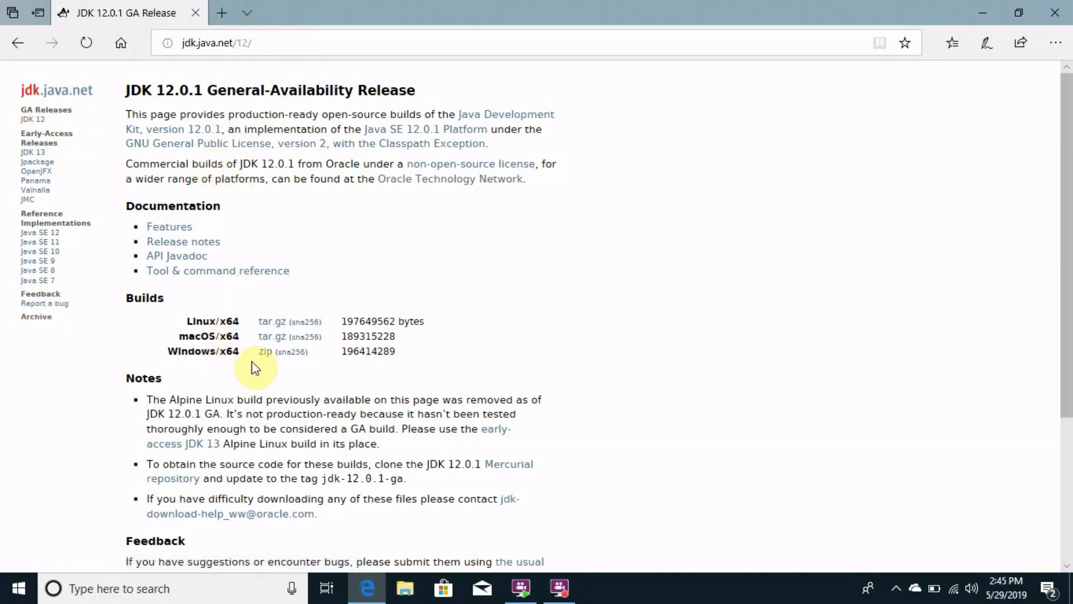
{"action": "mouse_move", "coordinate": [266, 351]}
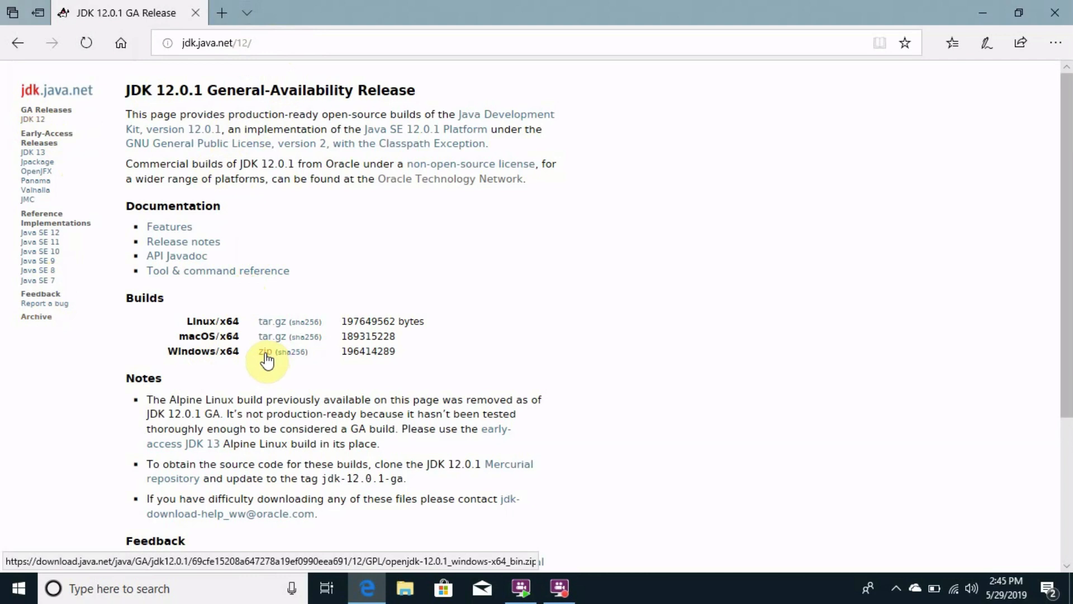
- Download the JDK 12.0.1 Windows x64 zip from jdk.java.net/12
{"action": "left_click", "coordinate": [267, 351]}
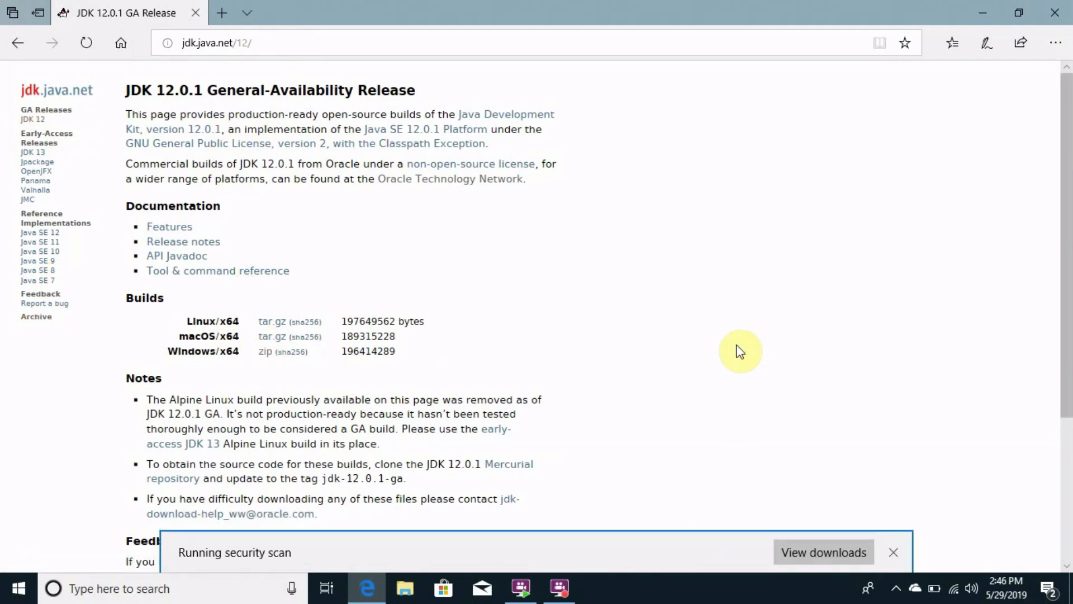
{"action": "mouse_move", "coordinate": [806, 428]}
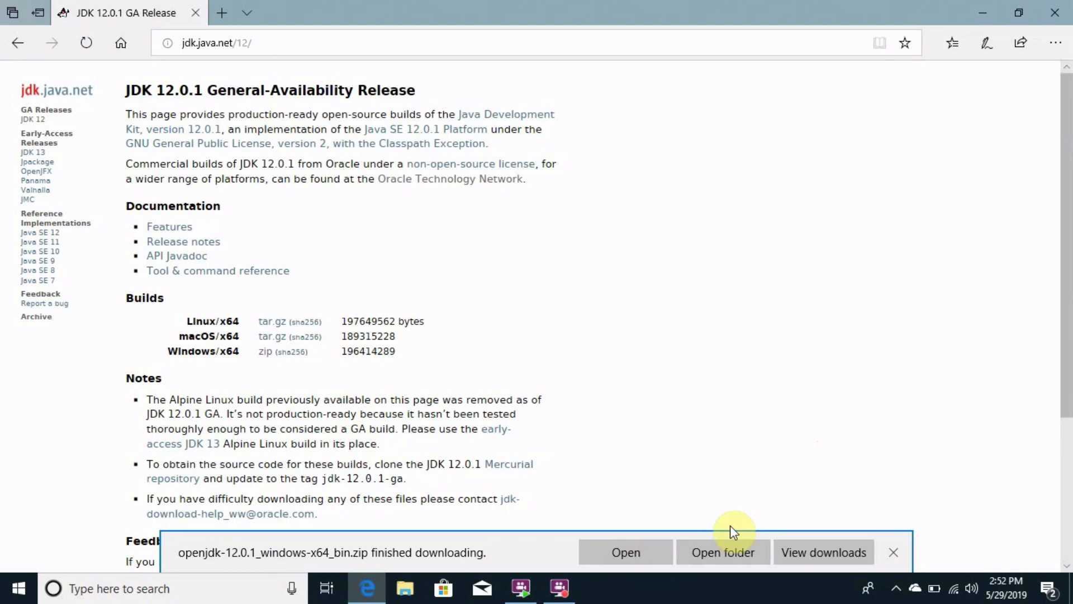
- Extract the downloaded OpenJDK zip into its default Downloads destination
{"action": "left_click", "coordinate": [894, 552]}
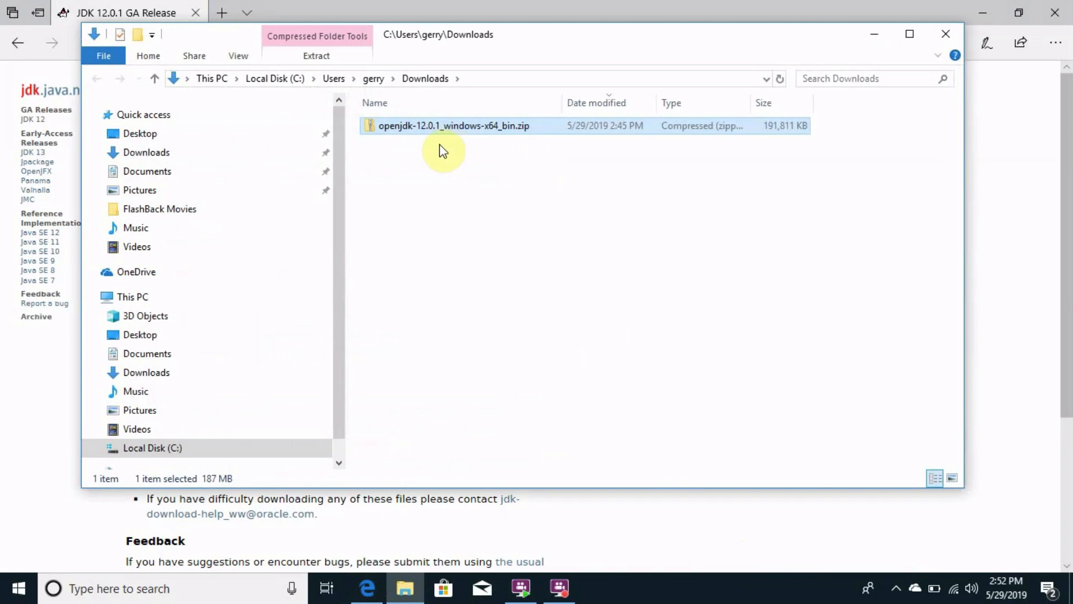
{"action": "mouse_move", "coordinate": [419, 130]}
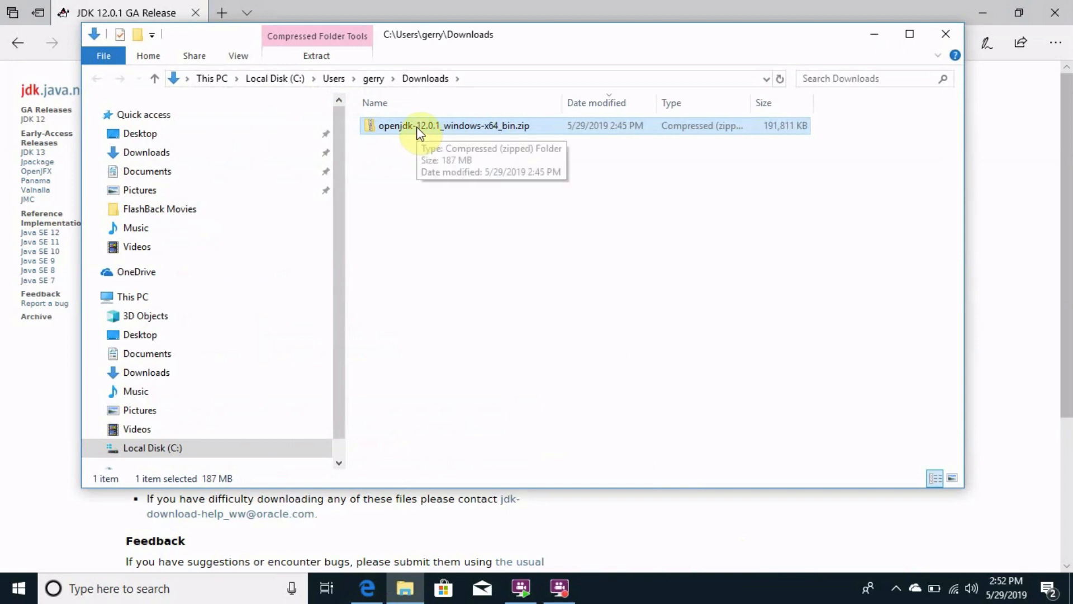
{"action": "right_click", "coordinate": [452, 125]}
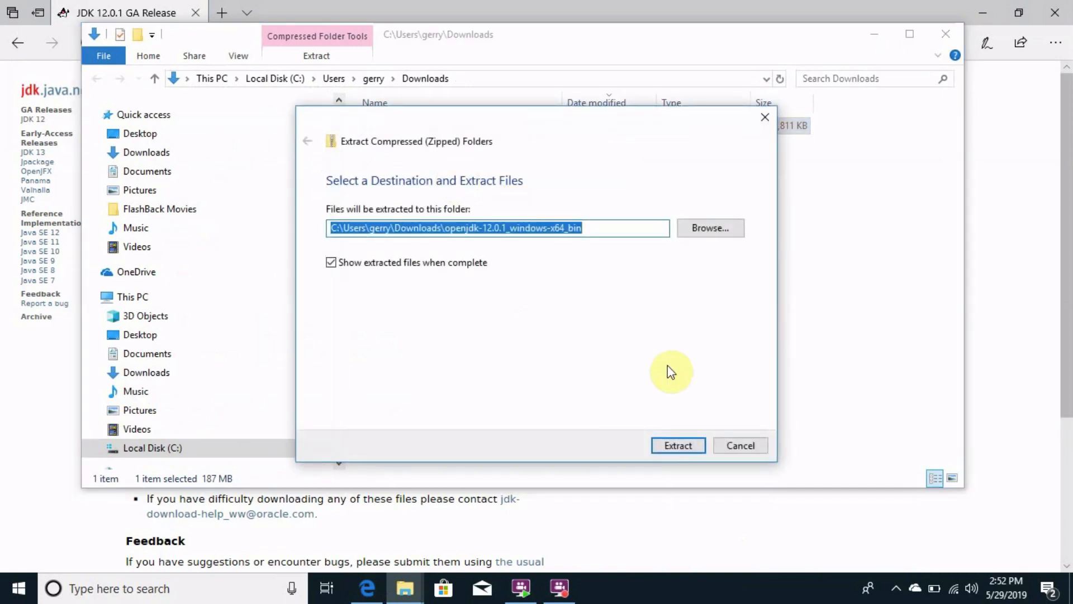
{"action": "left_click", "coordinate": [677, 445]}
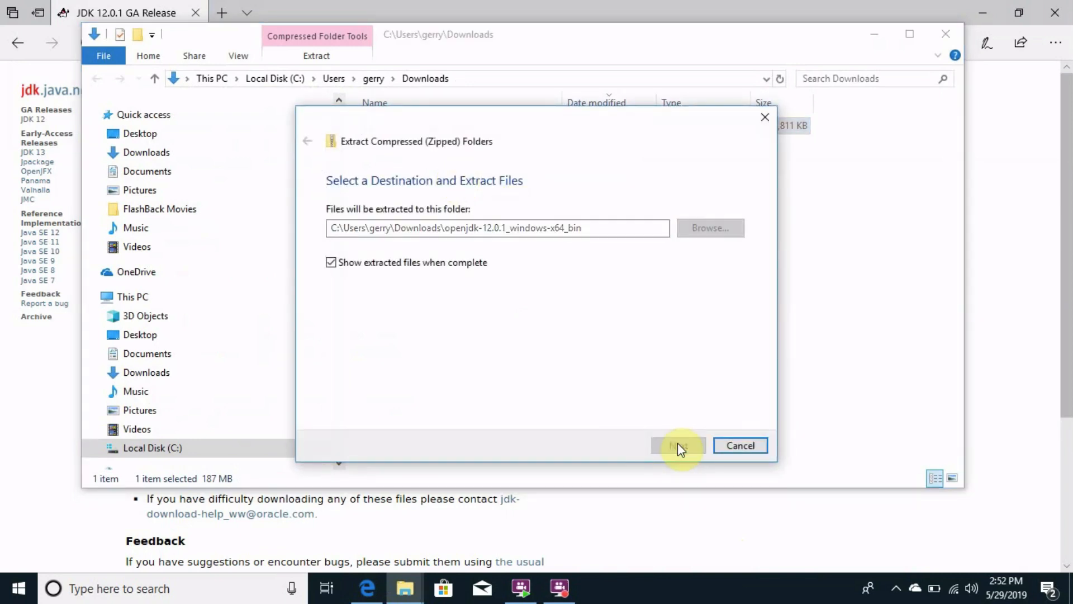
{"action": "left_click", "coordinate": [677, 445]}
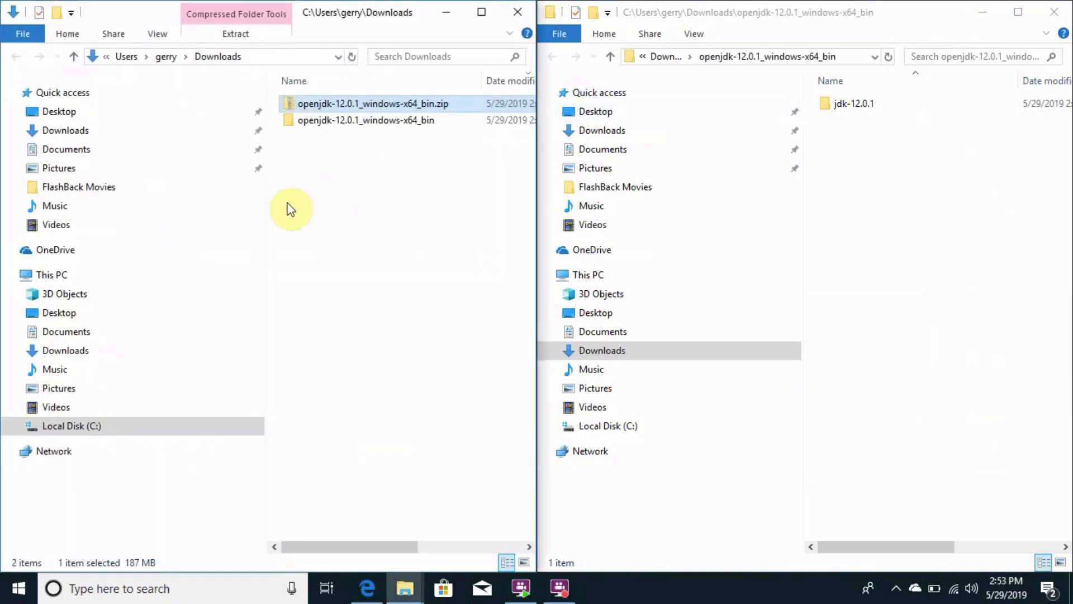
{"action": "mouse_move", "coordinate": [228, 236]}
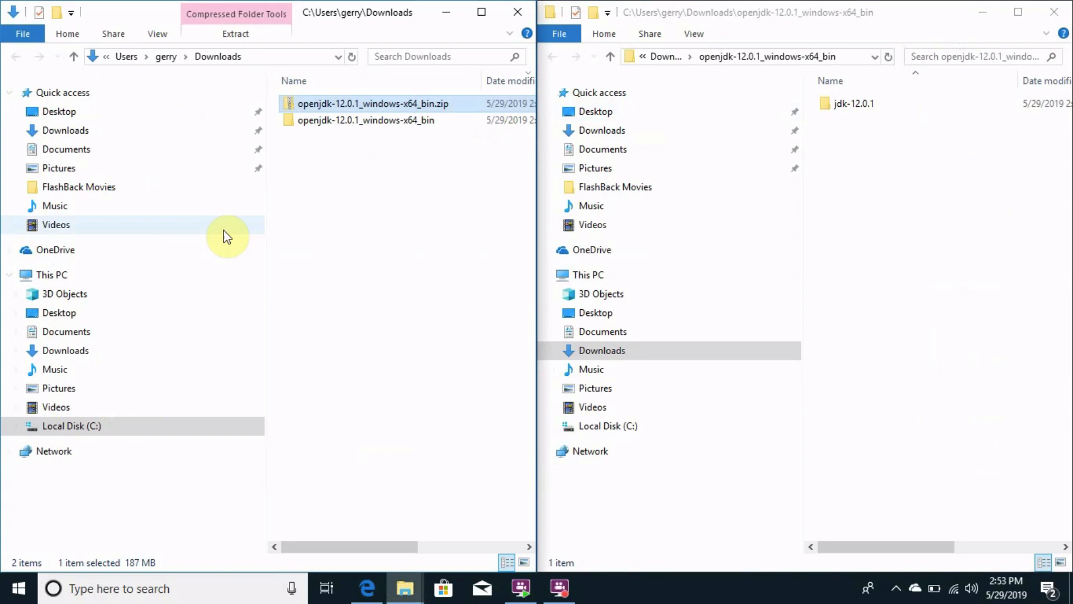
- Browse the left Explorer window to Local Disk (C:) and into Program Files
{"action": "left_click", "coordinate": [70, 425]}
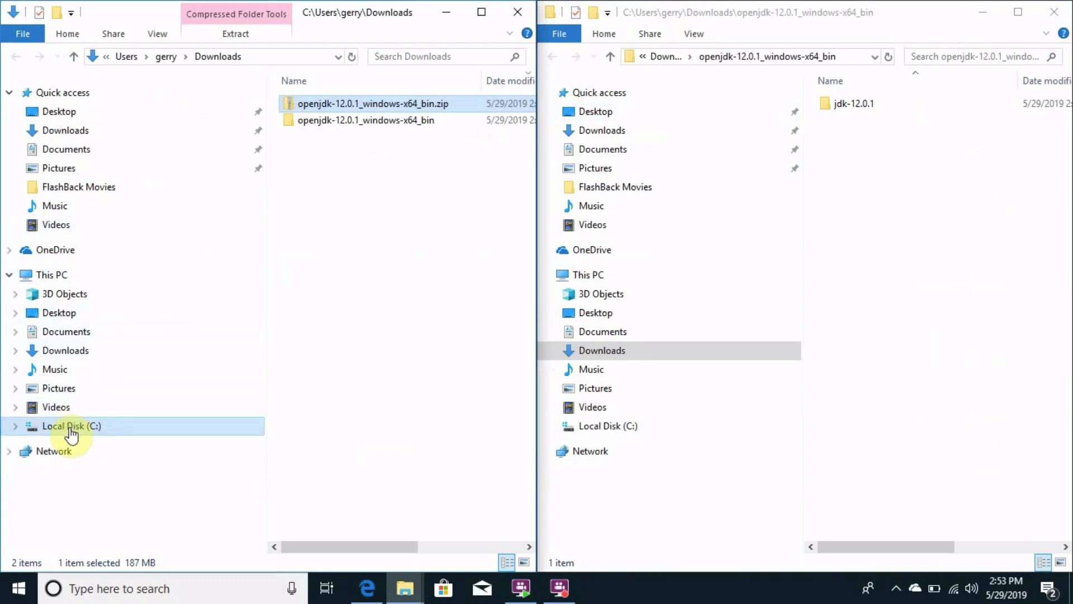
{"action": "left_click", "coordinate": [70, 425]}
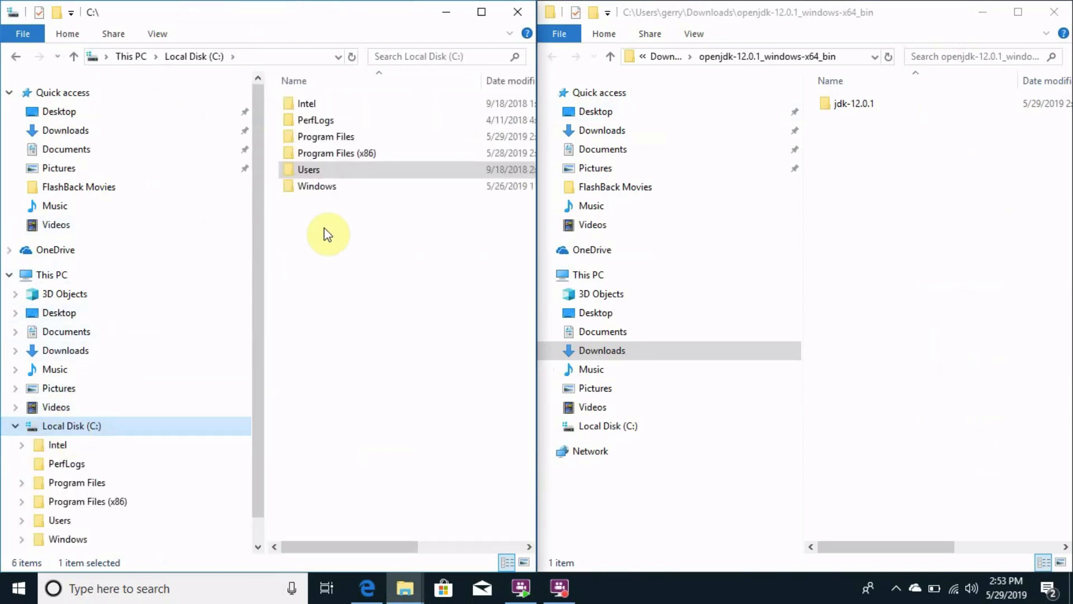
{"action": "mouse_move", "coordinate": [332, 157]}
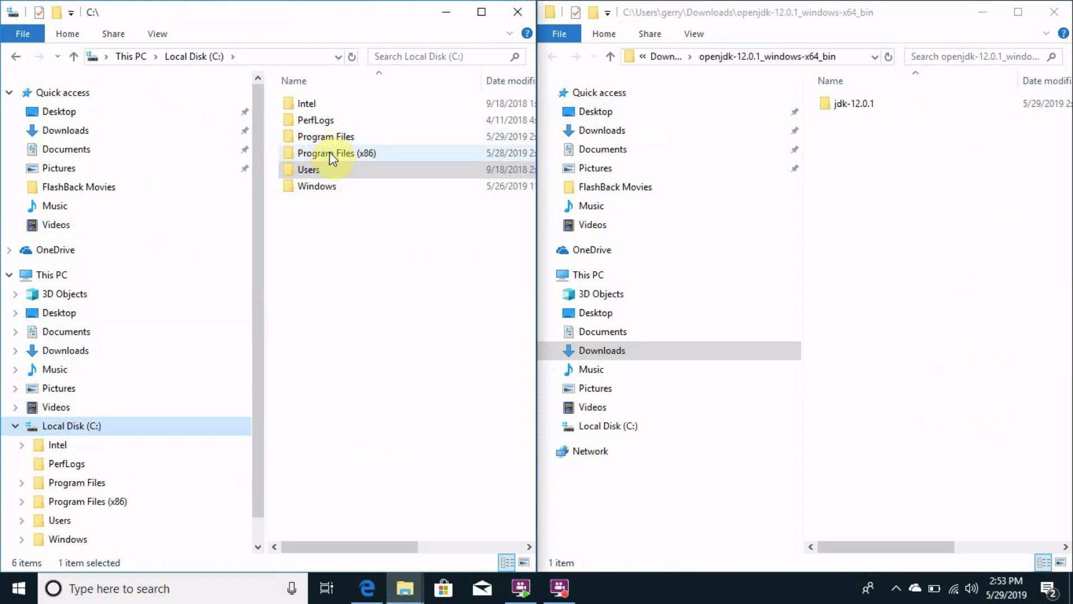
{"action": "mouse_move", "coordinate": [343, 158]}
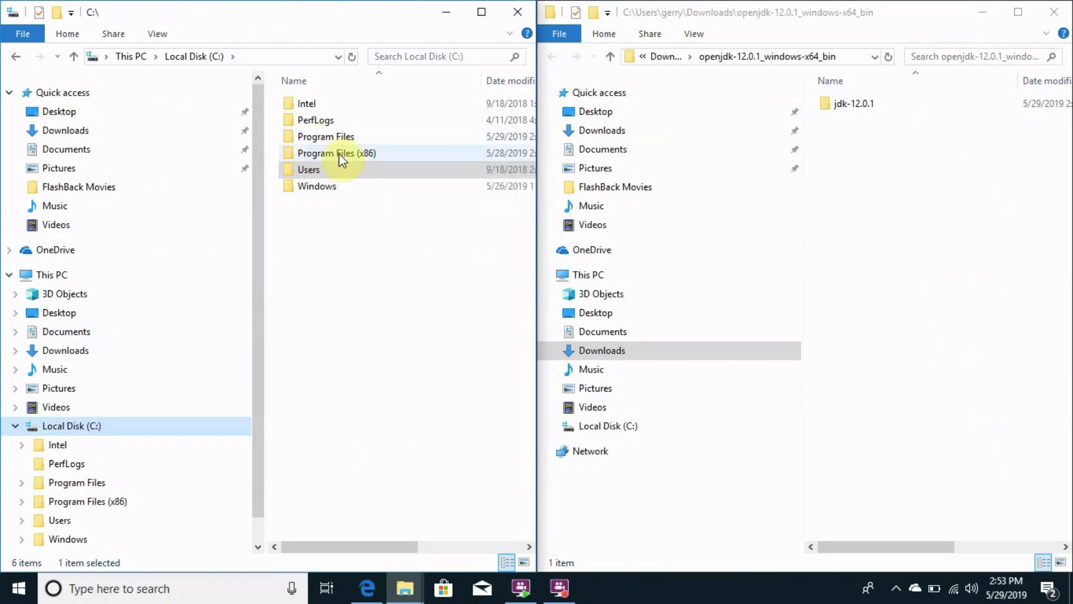
{"action": "mouse_move", "coordinate": [336, 153]}
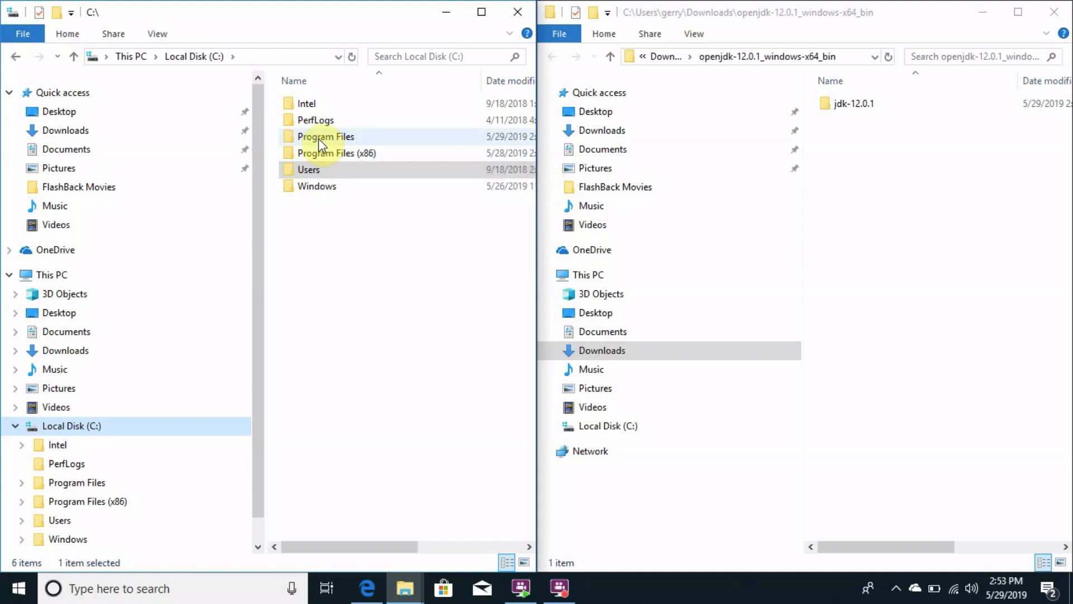
{"action": "double_click", "coordinate": [326, 137]}
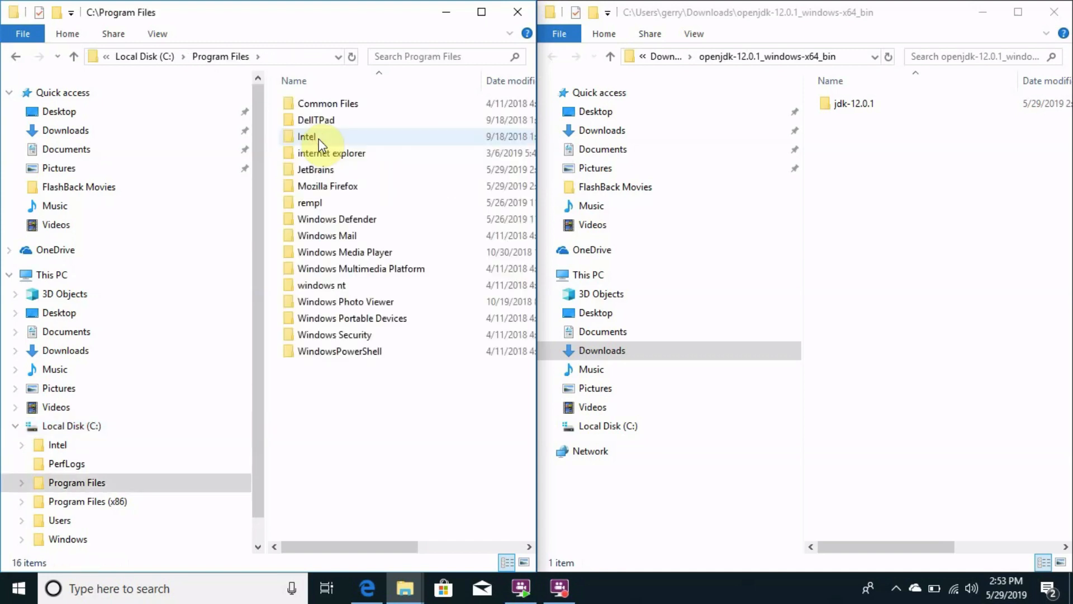
{"action": "mouse_move", "coordinate": [335, 229]}
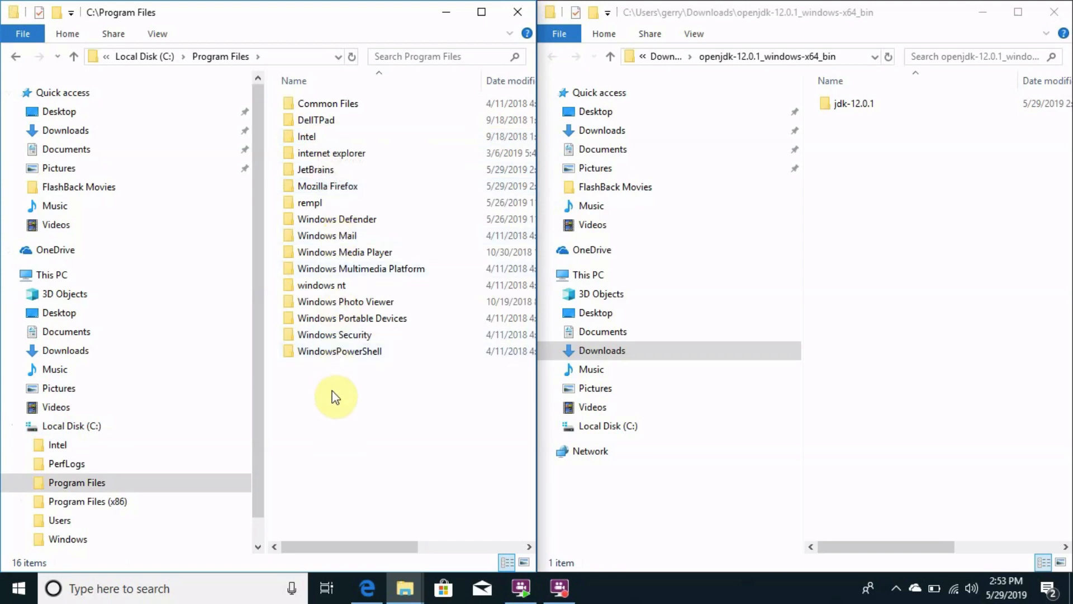
- Create a folder named 'java' in C:\Program Files and open it
{"action": "right_click", "coordinate": [335, 397]}
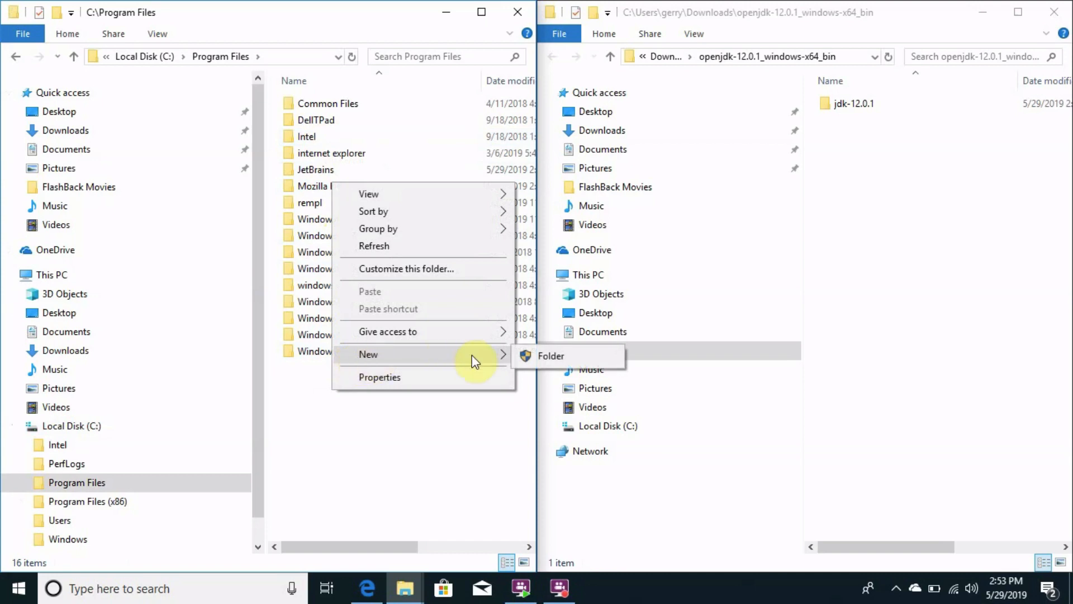
{"action": "left_click", "coordinate": [549, 356]}
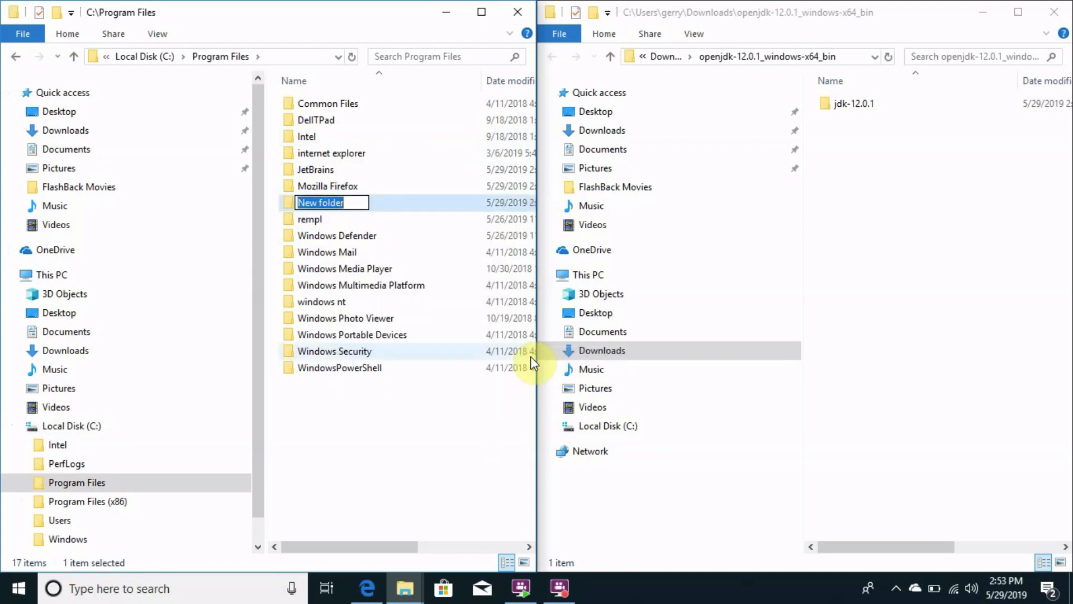
{"action": "type", "text": "java"}
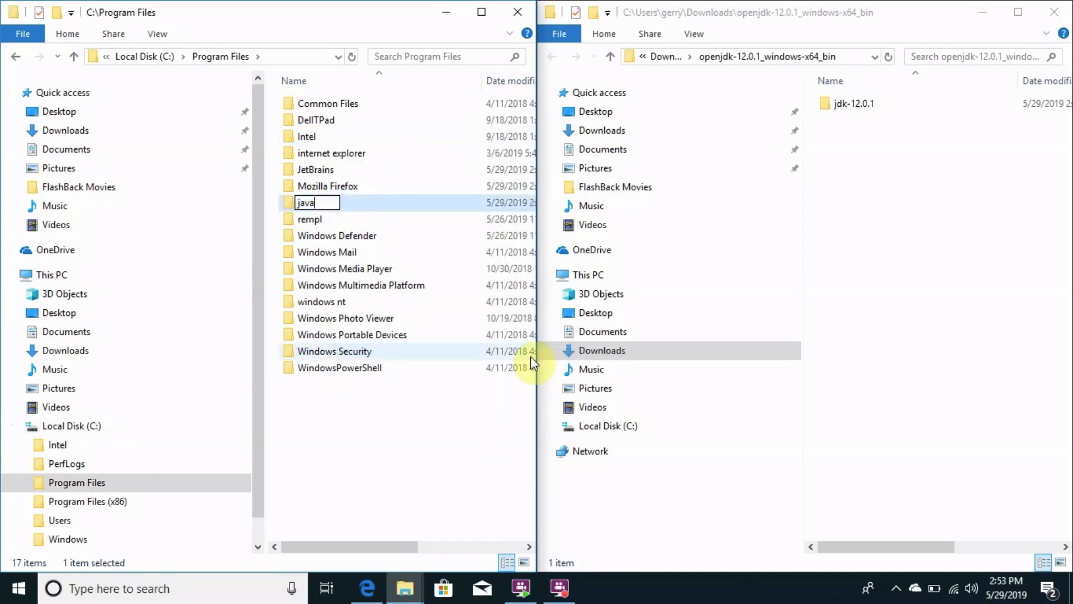
{"action": "key", "text": "enter"}
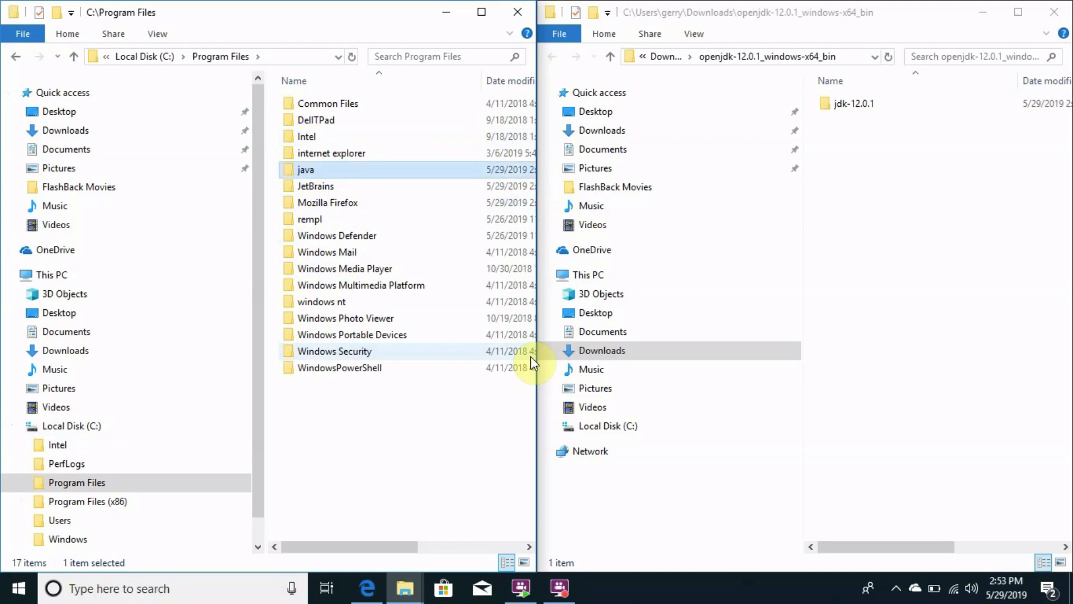
{"action": "double_click", "coordinate": [306, 168]}
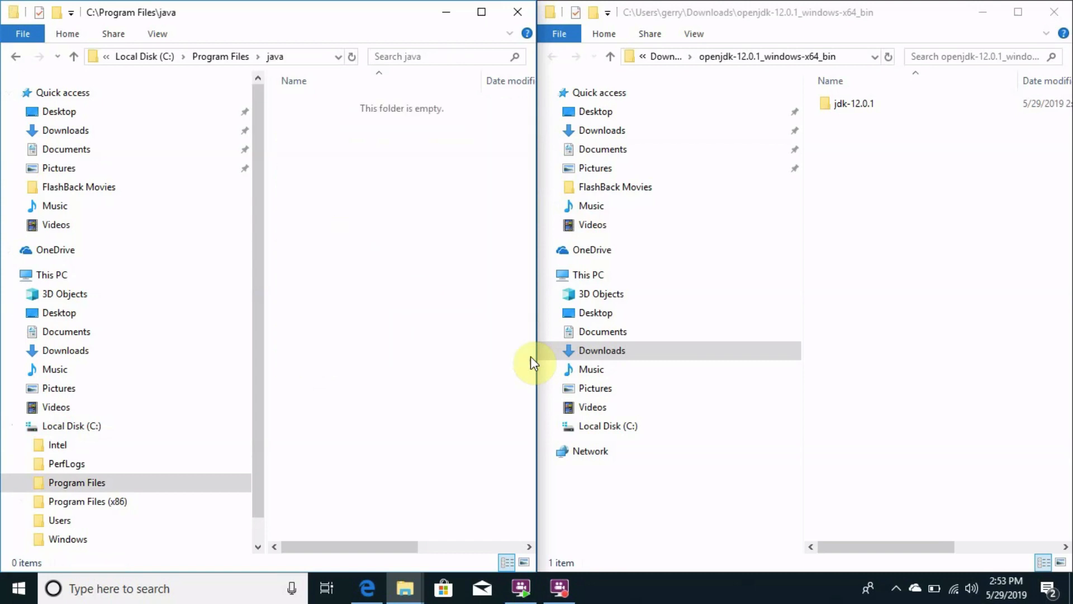
{"action": "mouse_move", "coordinate": [848, 126]}
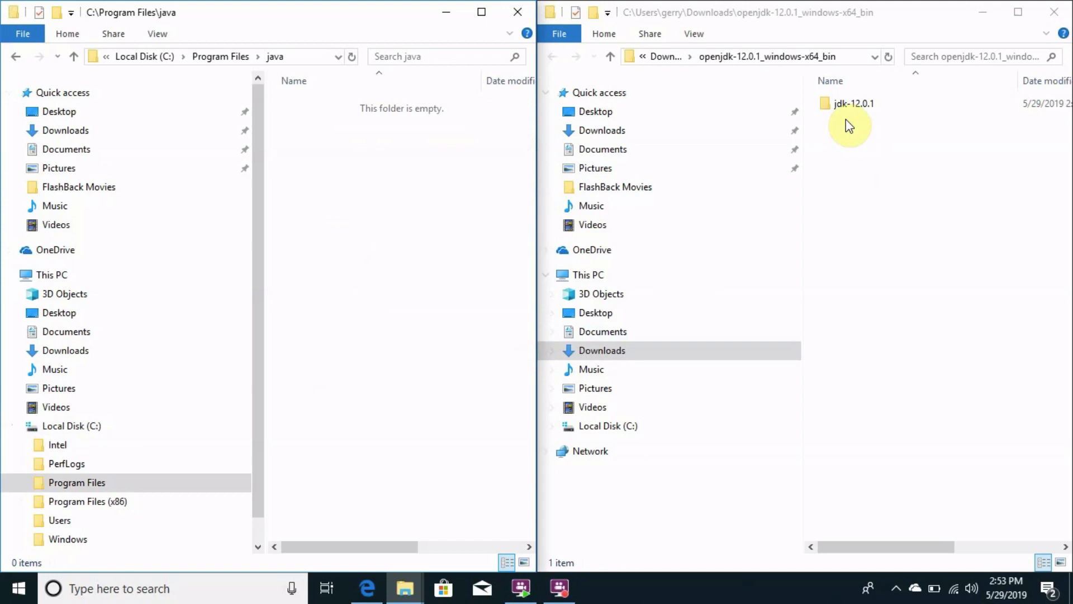
- Move jdk-12.0.1 into C:\Program Files\java, approving the admin prompt, and open it
{"action": "left_click", "coordinate": [854, 103]}
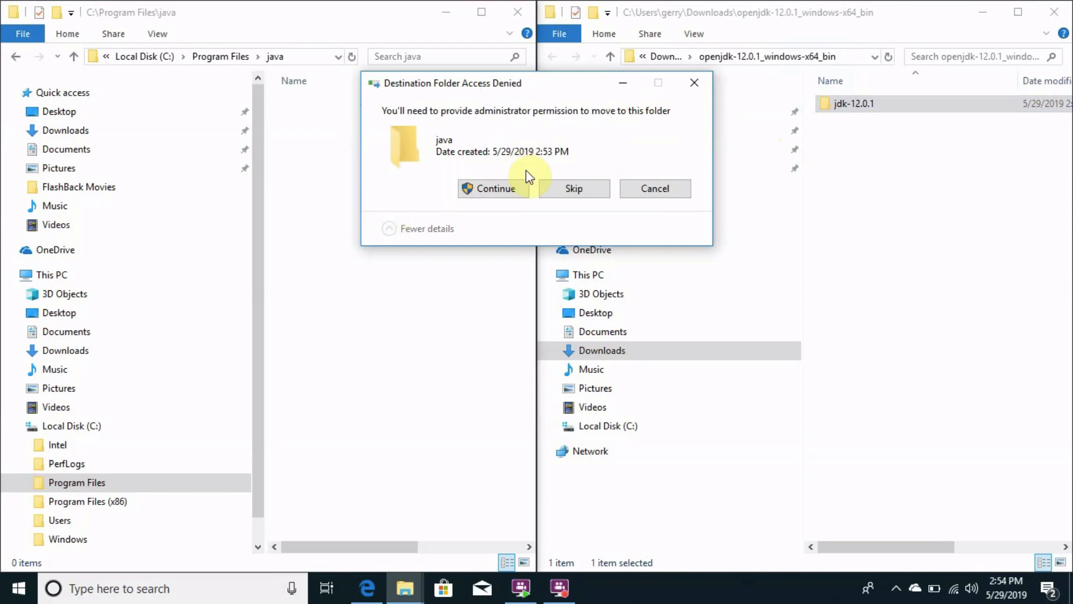
{"action": "left_click", "coordinate": [493, 189]}
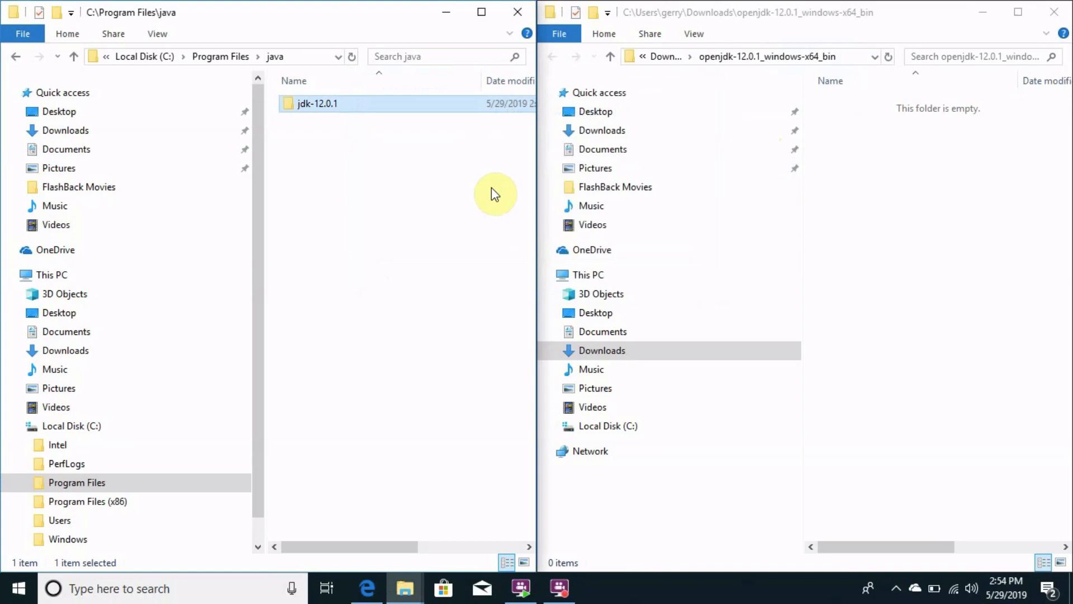
{"action": "mouse_move", "coordinate": [402, 180]}
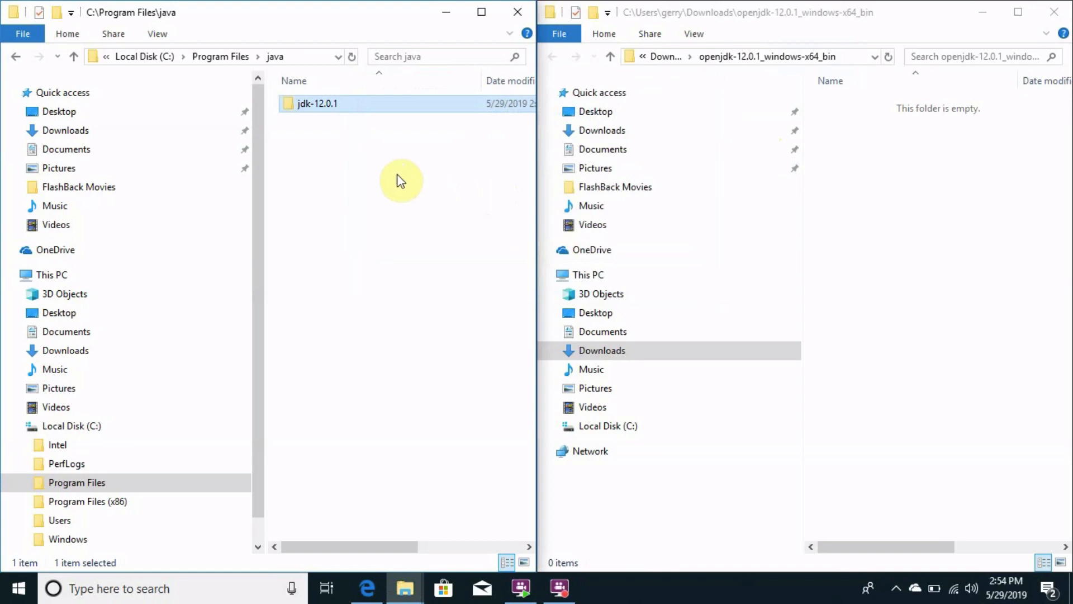
{"action": "double_click", "coordinate": [317, 104]}
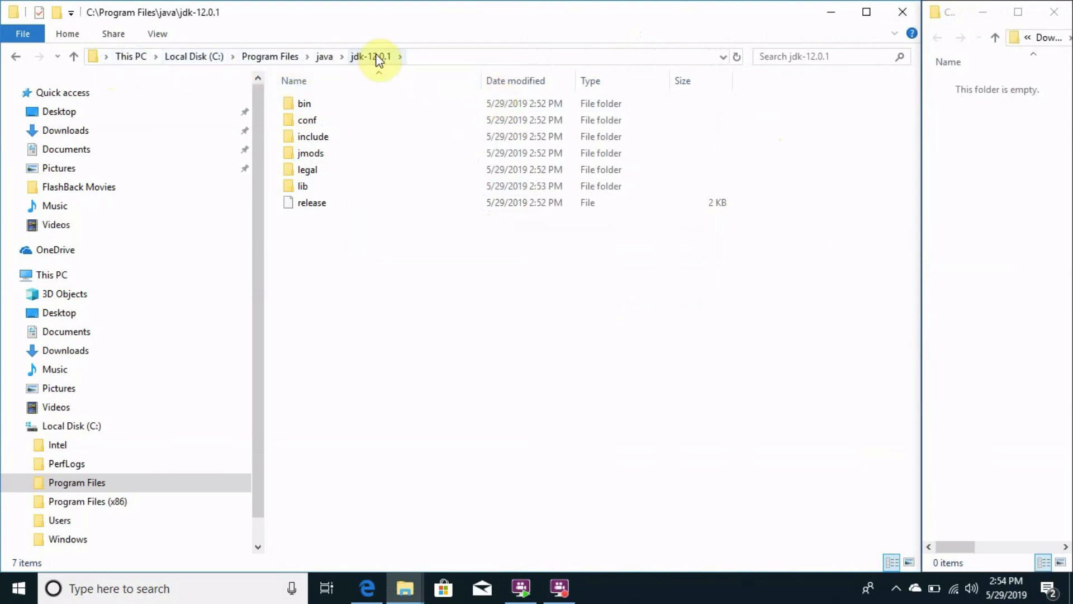
- Open the bin folder and copy its address C:\Program Files\java\jdk-12.0.1\bin
{"action": "left_click", "coordinate": [304, 104]}
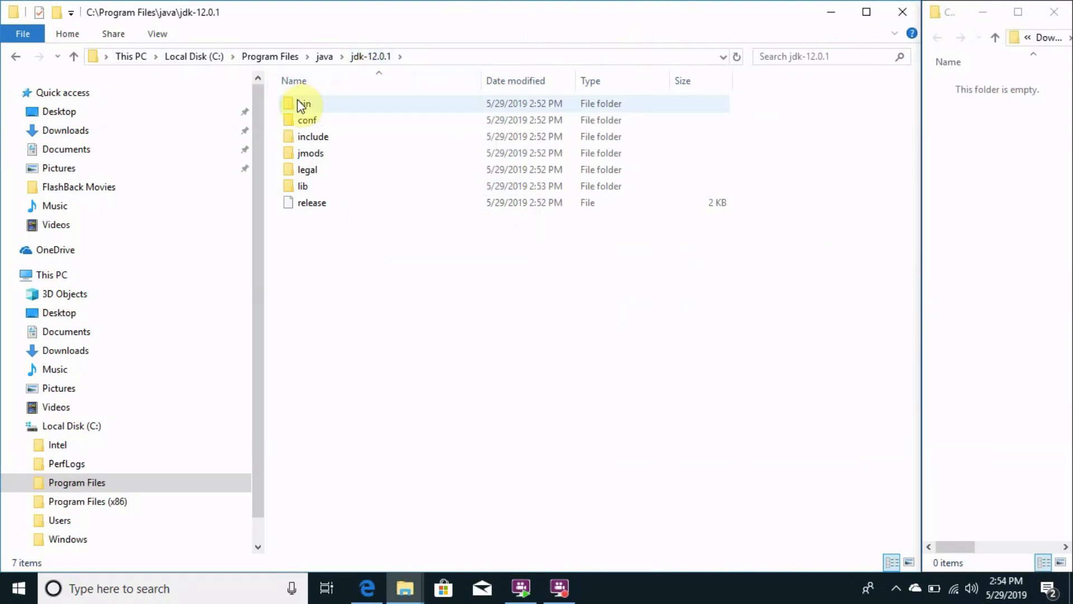
{"action": "double_click", "coordinate": [302, 103]}
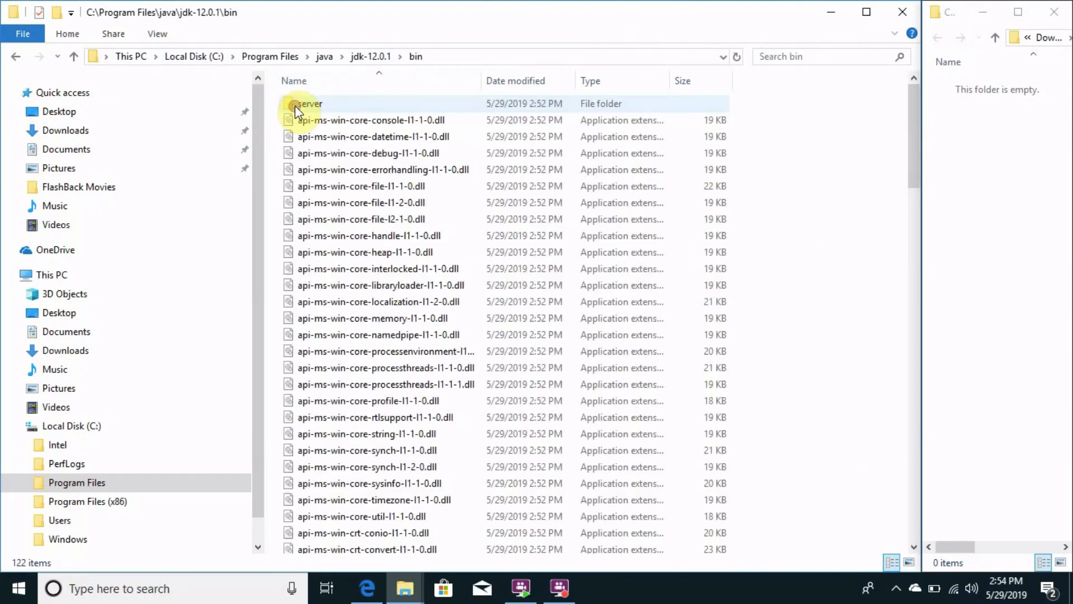
{"action": "mouse_move", "coordinate": [309, 104]}
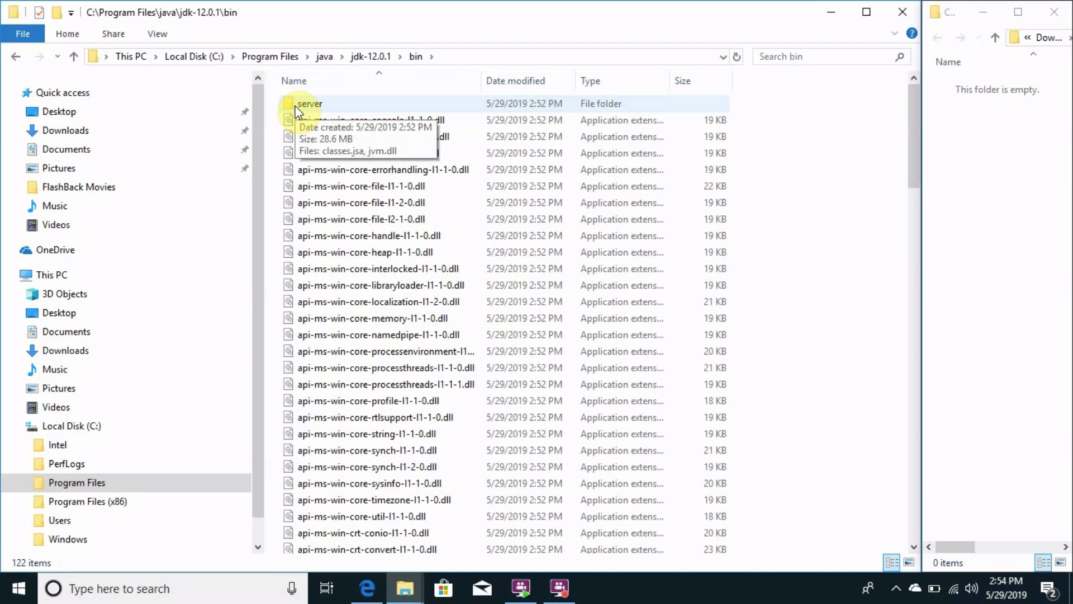
{"action": "mouse_move", "coordinate": [452, 57]}
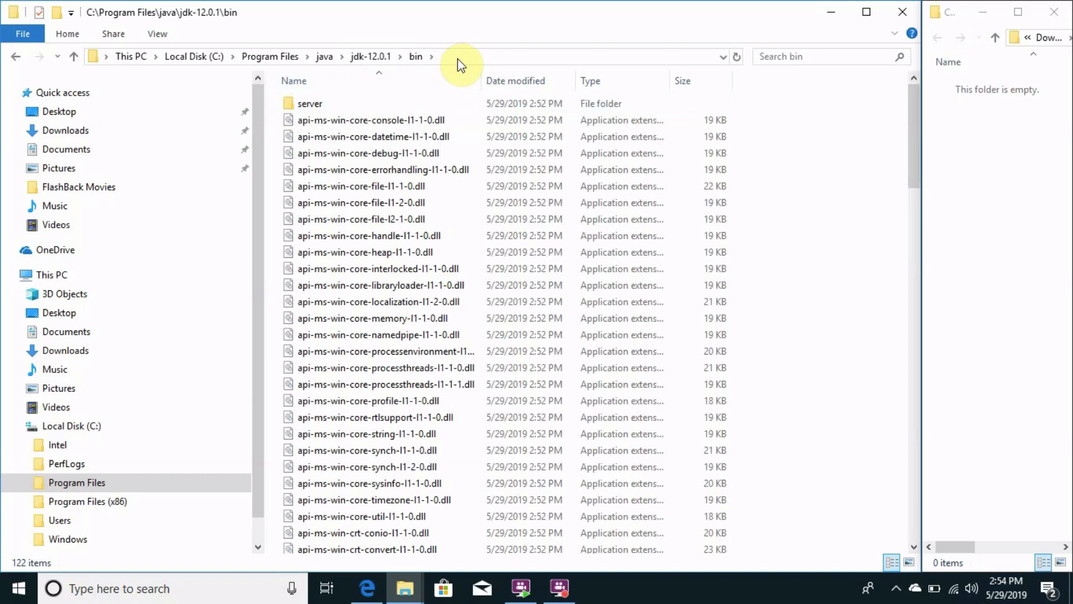
{"action": "right_click", "coordinate": [461, 63]}
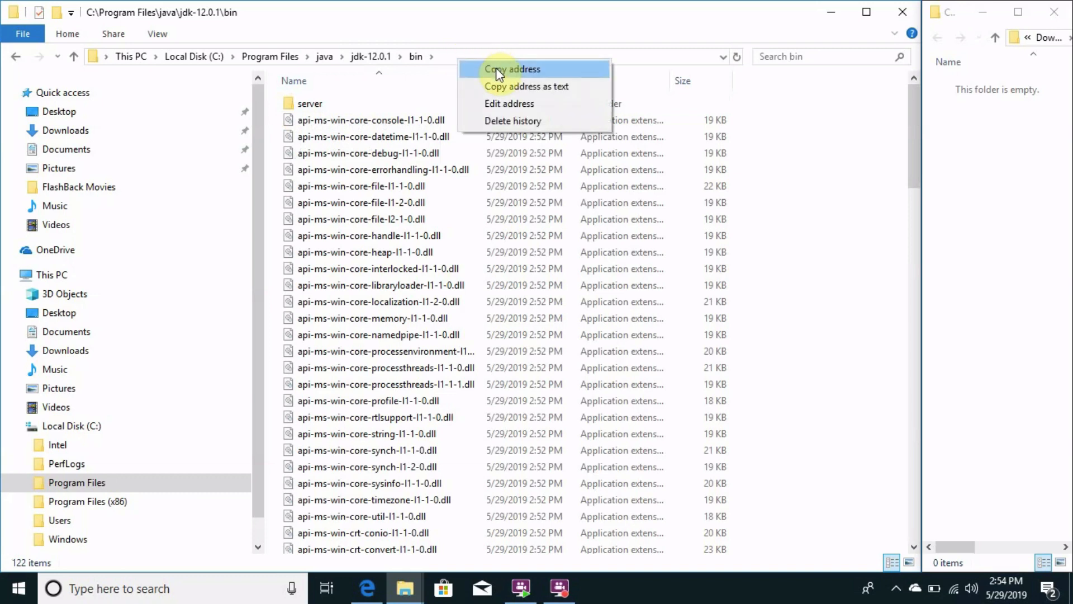
{"action": "left_click", "coordinate": [512, 68]}
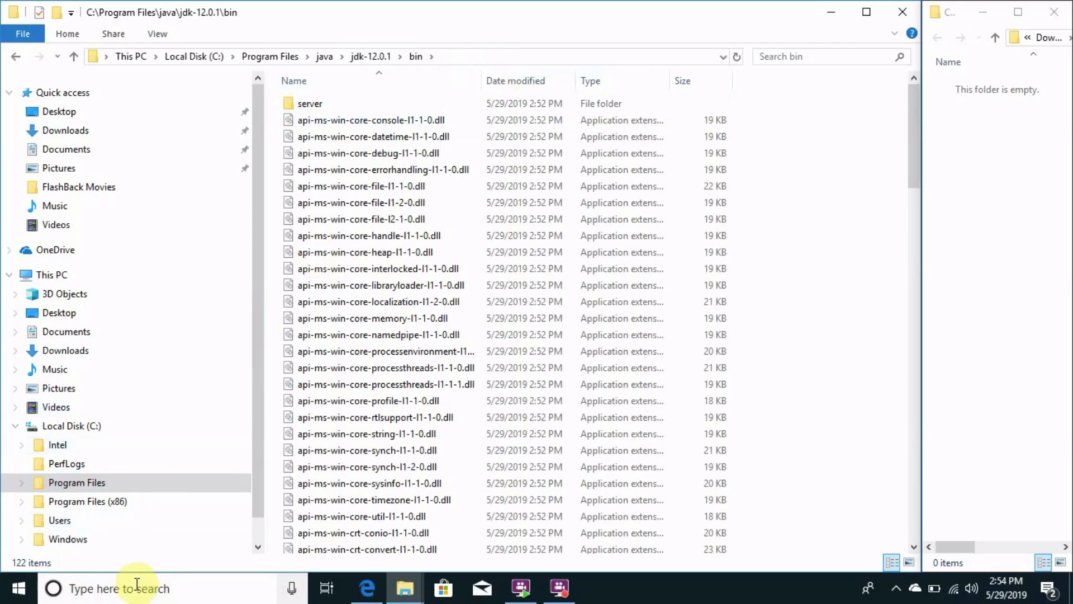
- Open Properties for This PC from the Explorer navigation pane
{"action": "left_click", "coordinate": [119, 588]}
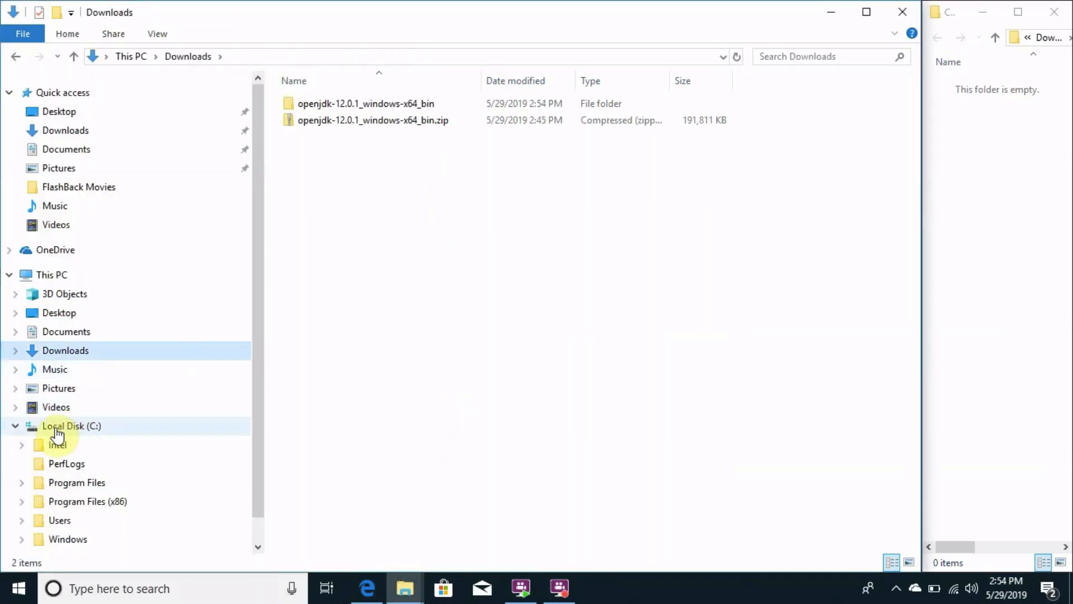
{"action": "right_click", "coordinate": [56, 433]}
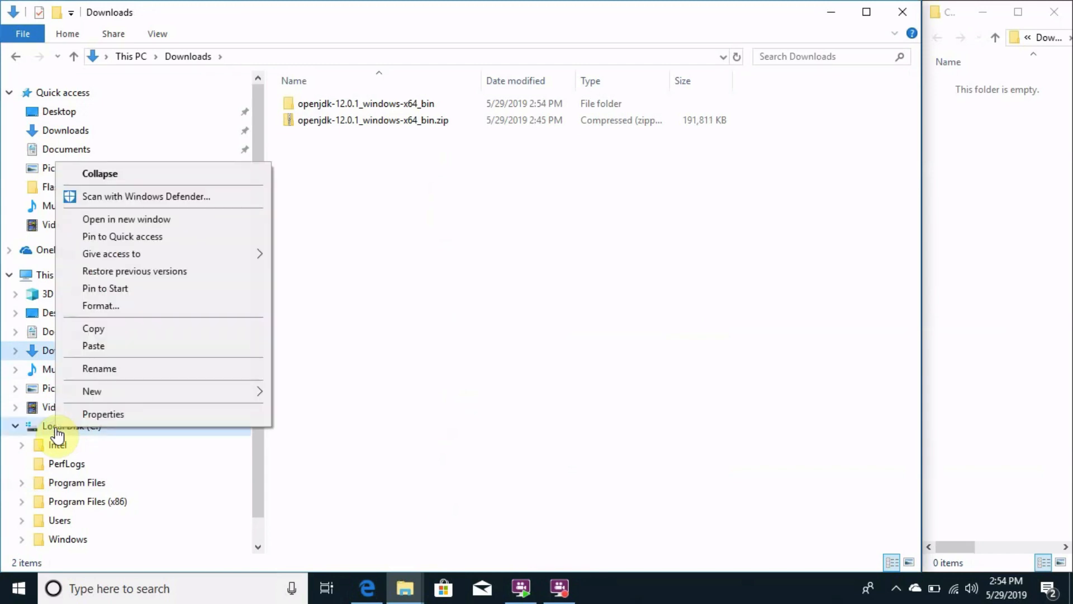
{"action": "left_click", "coordinate": [50, 275]}
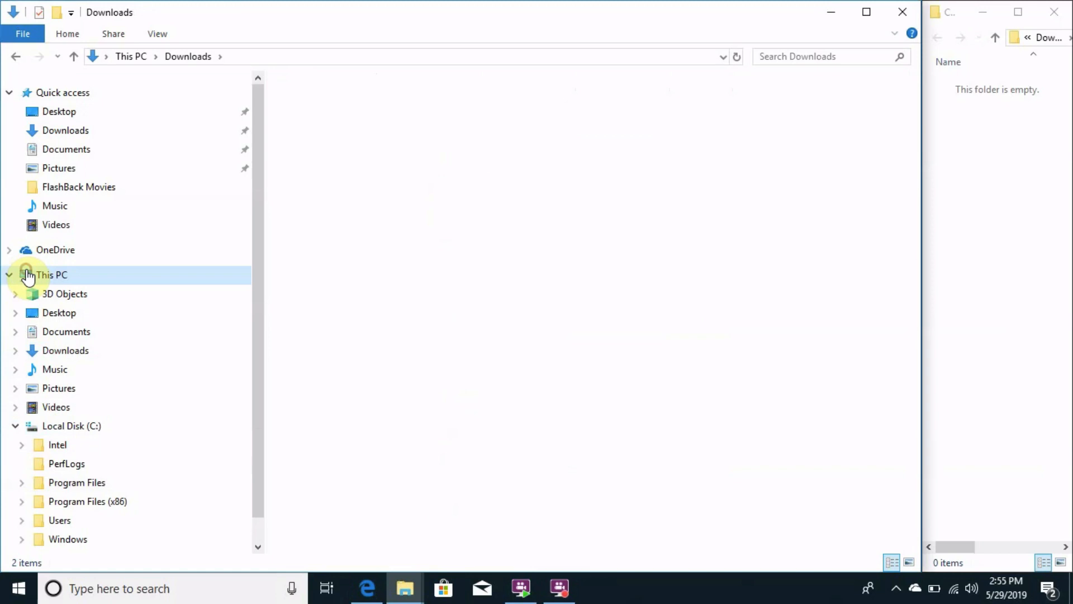
{"action": "right_click", "coordinate": [51, 275]}
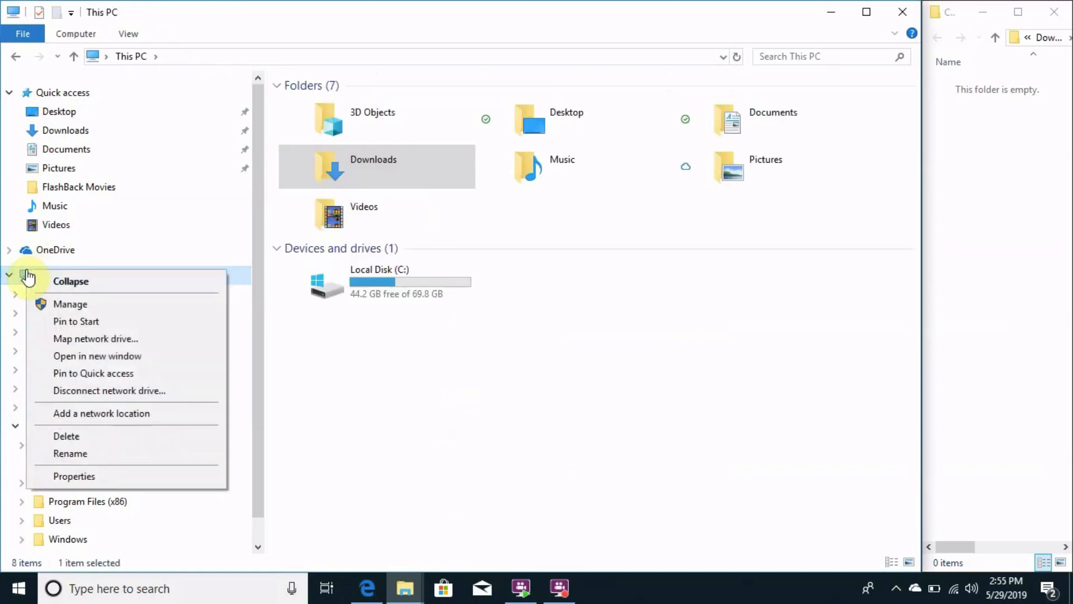
{"action": "mouse_move", "coordinate": [74, 476]}
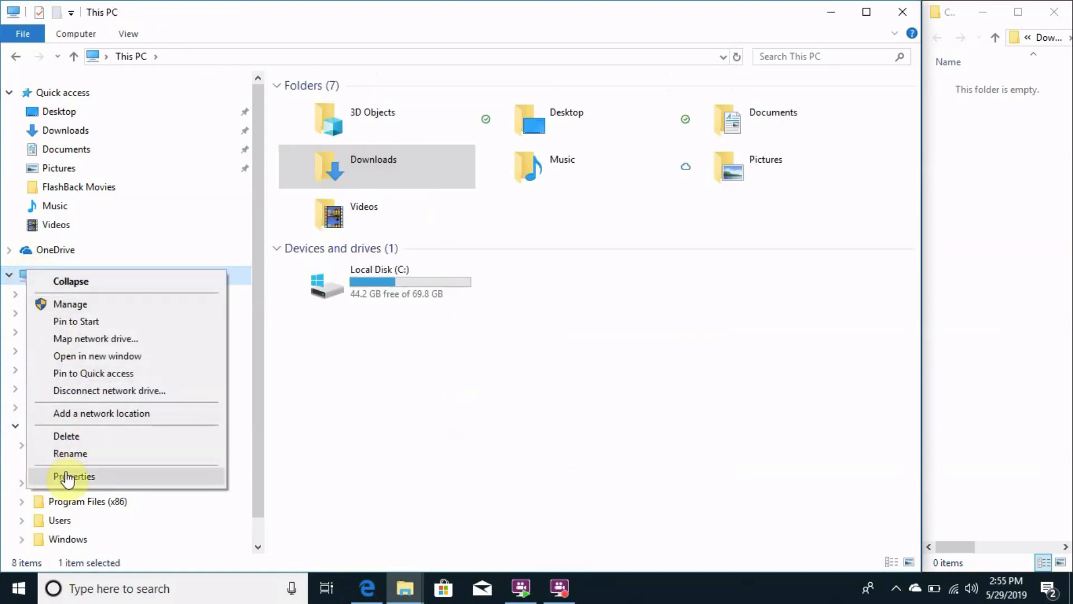
{"action": "left_click", "coordinate": [74, 476]}
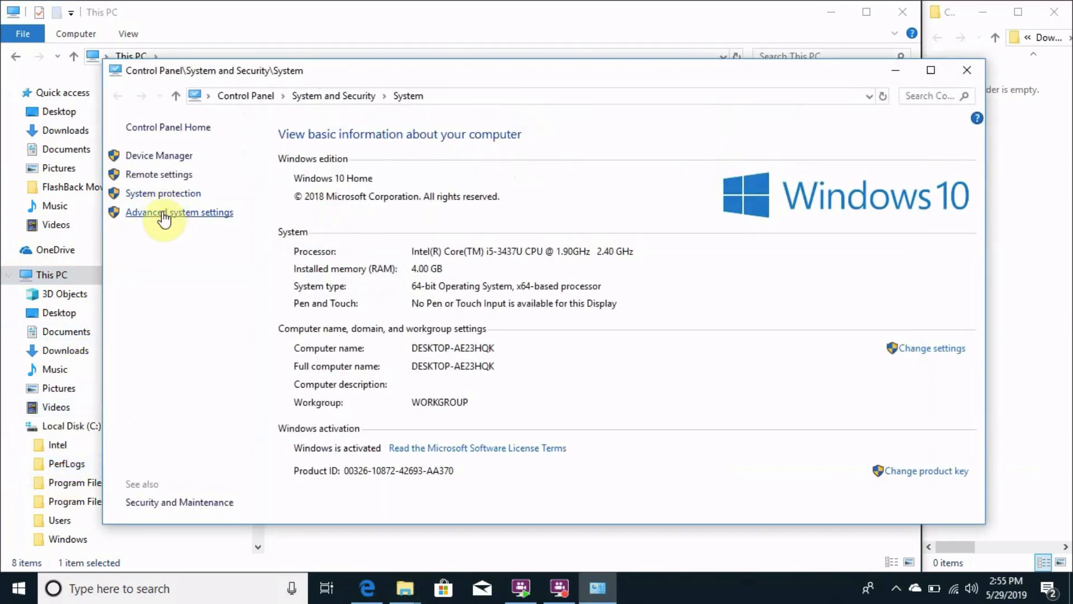
- Open Advanced system settings from the System page
{"action": "left_click", "coordinate": [179, 213]}
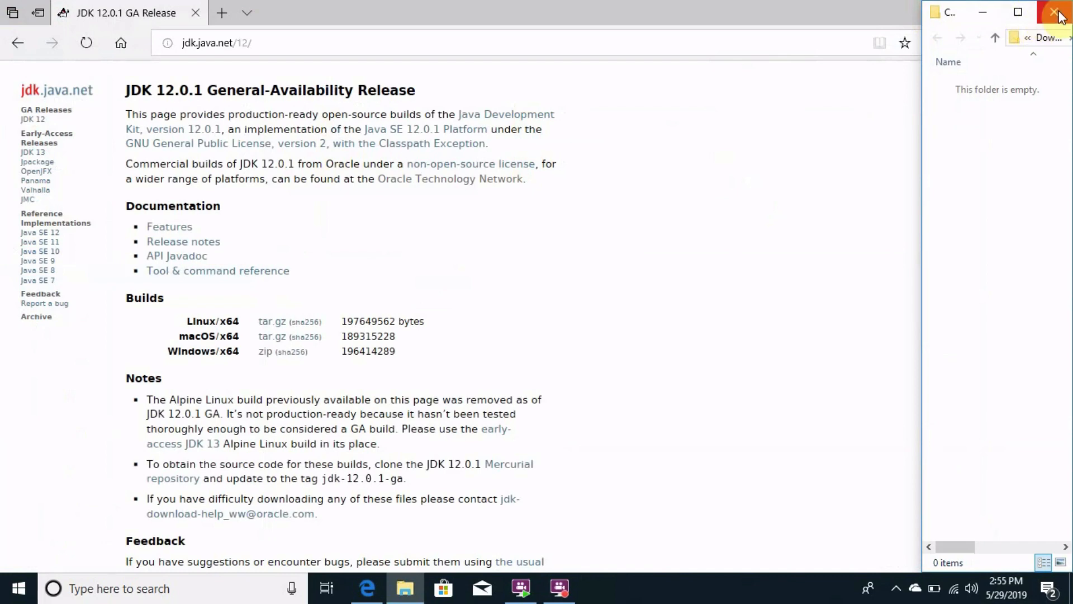
- Close the leftover Explorer window and search the taskbar for 'en'
{"action": "left_click", "coordinate": [1058, 13]}
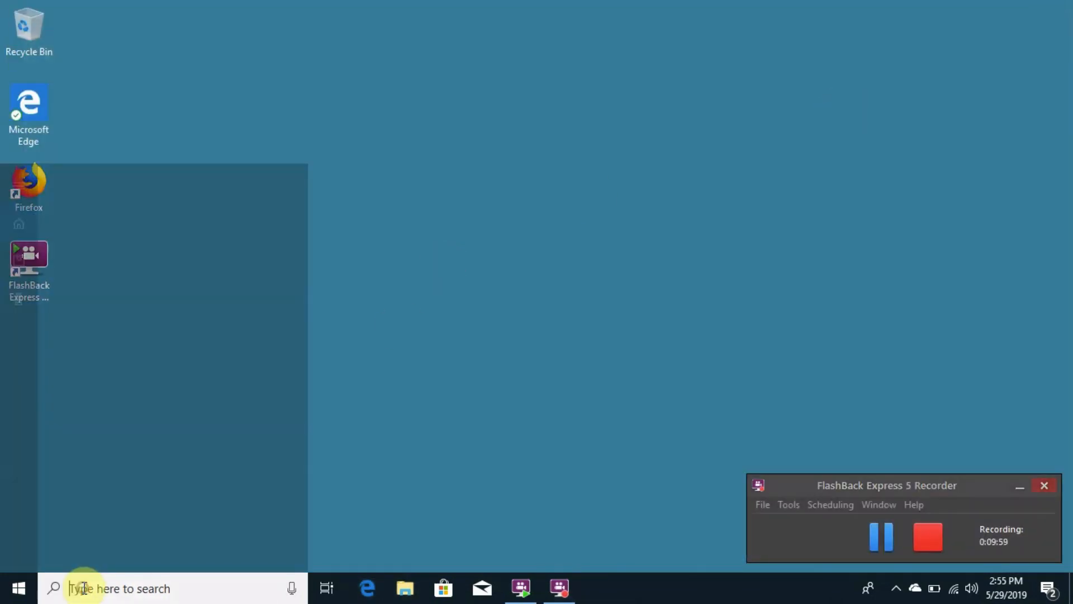
{"action": "type", "text": "en"}
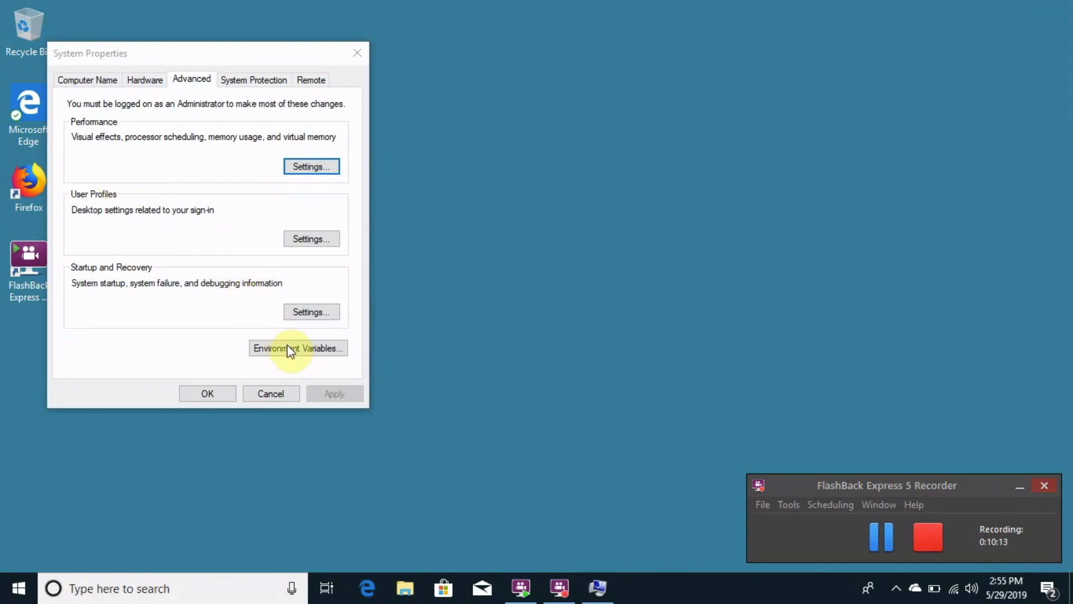
- Open Environment Variables from the Advanced tab and scroll the System variables list
{"action": "left_click", "coordinate": [298, 348]}
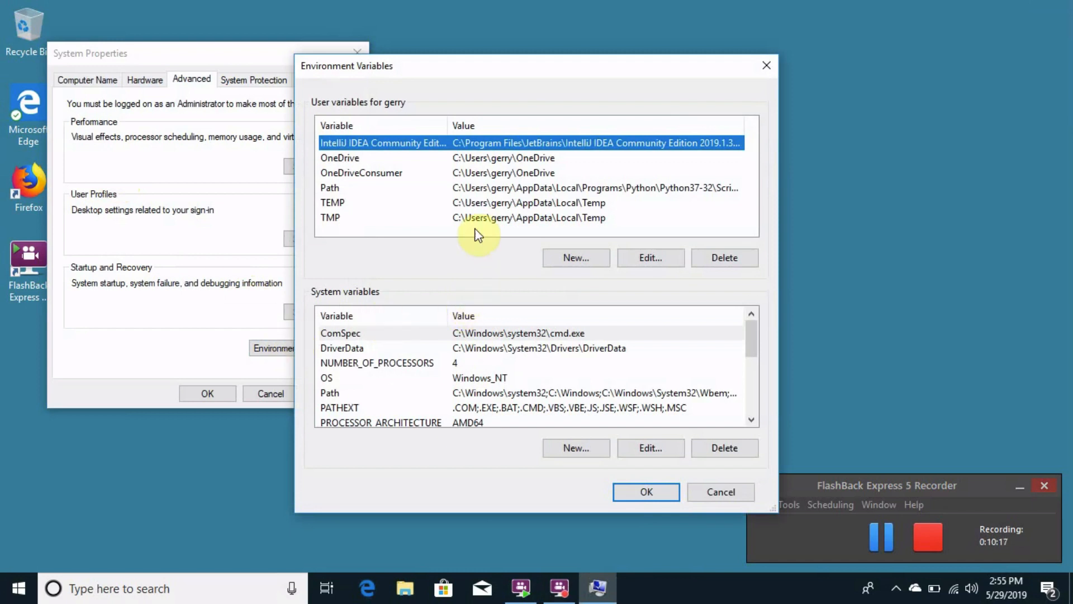
{"action": "mouse_move", "coordinate": [427, 358]}
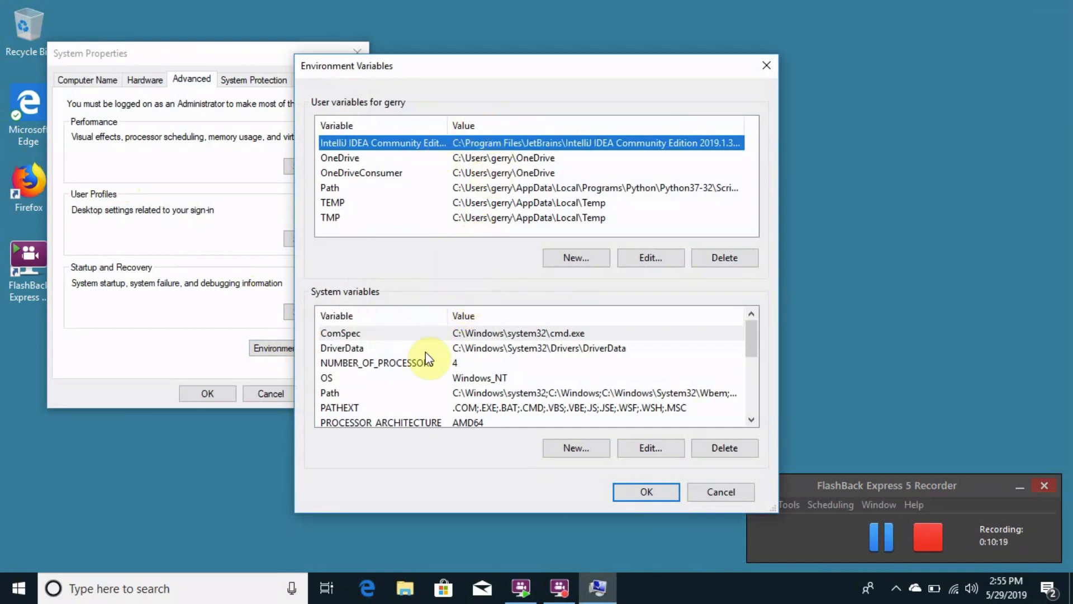
{"action": "mouse_move", "coordinate": [459, 430]}
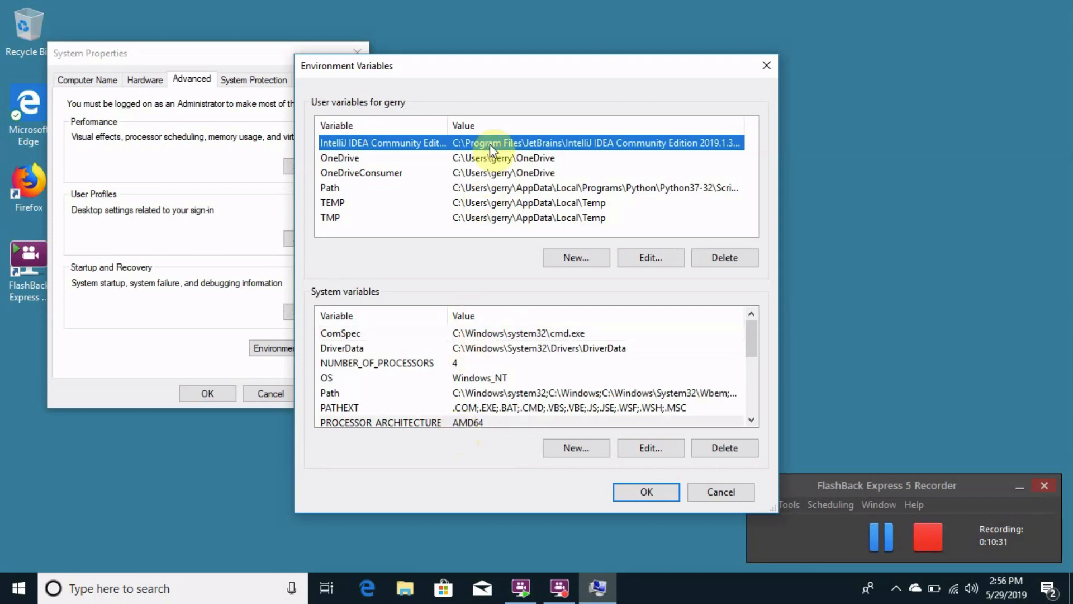
{"action": "scroll", "scroll_direction": "down", "scroll_amount": 3}
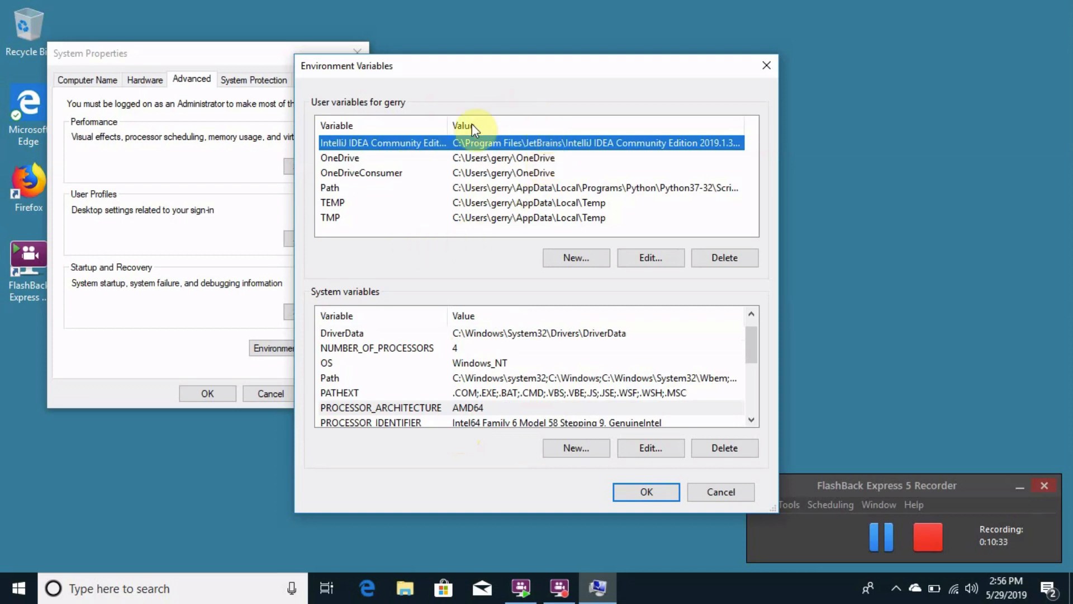
{"action": "mouse_move", "coordinate": [452, 300]}
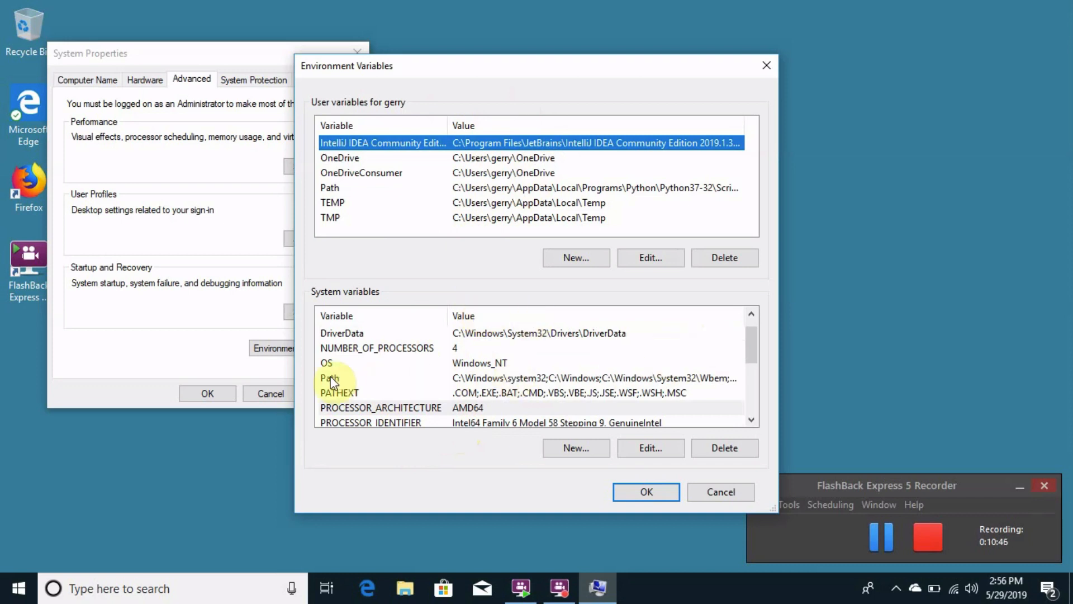
{"action": "left_click", "coordinate": [331, 378]}
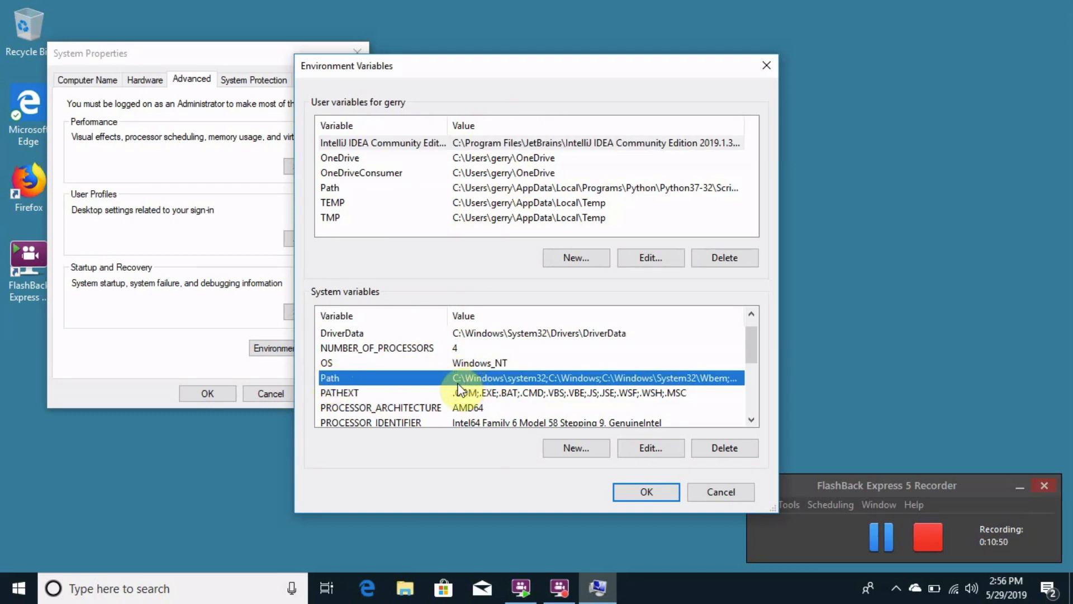
{"action": "mouse_move", "coordinate": [530, 385]}
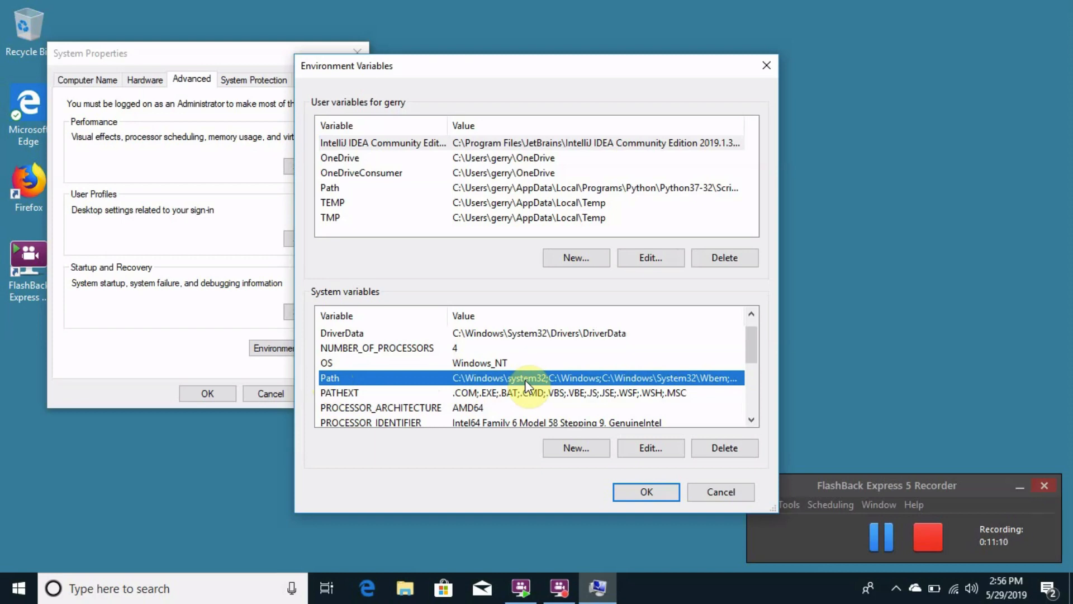
{"action": "left_click", "coordinate": [649, 448]}
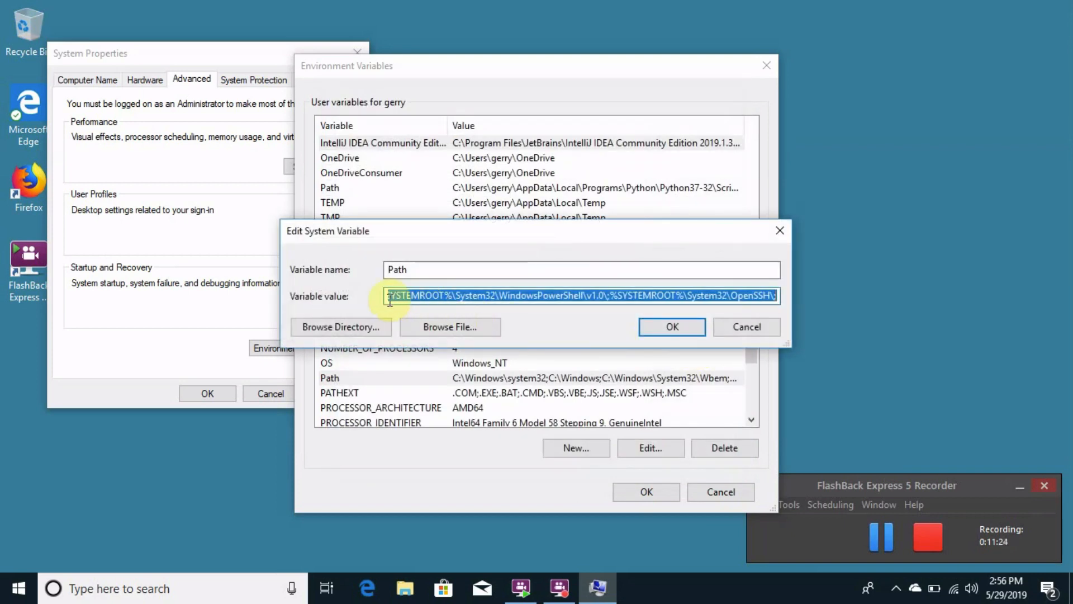
{"action": "mouse_move", "coordinate": [466, 295]}
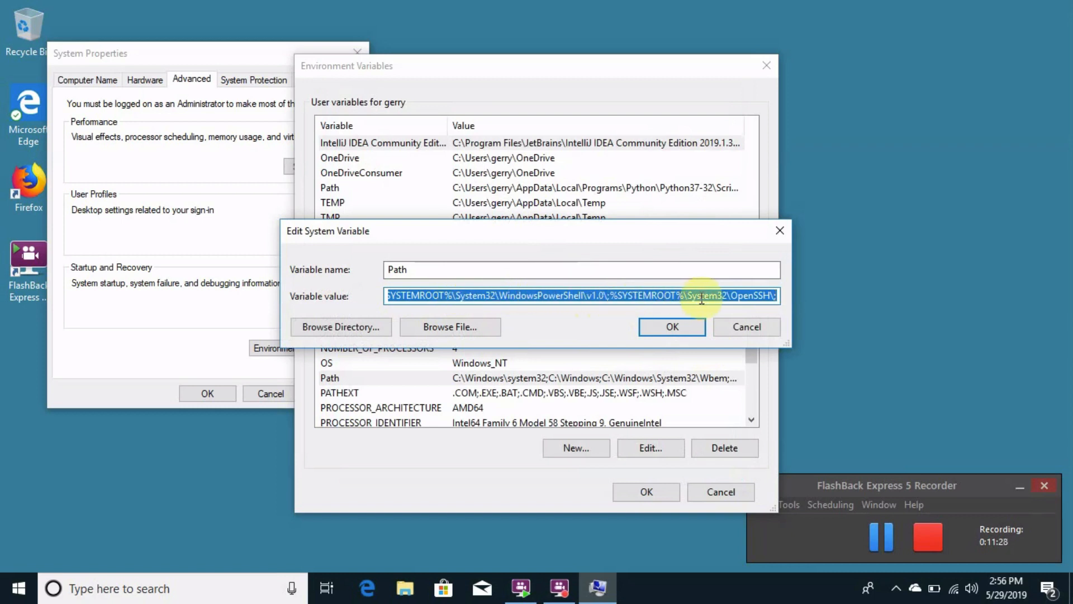
{"action": "mouse_move", "coordinate": [493, 295]}
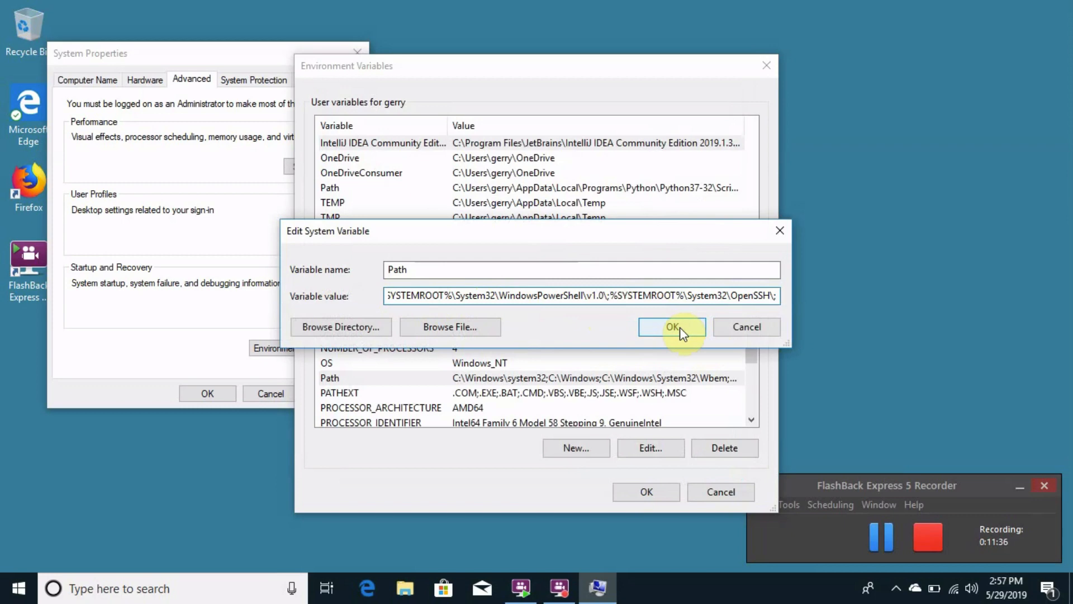
{"action": "left_click", "coordinate": [672, 327]}
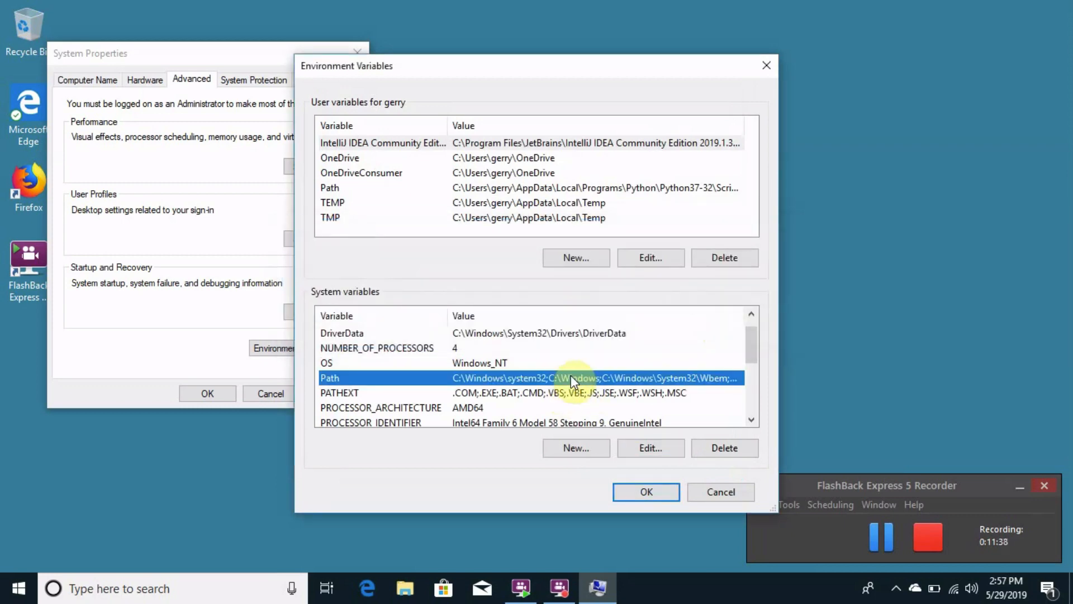
- Add C:\Program Files\java\jdk-12.0.1\bin as a new entry in the system Path
{"action": "left_click", "coordinate": [649, 448]}
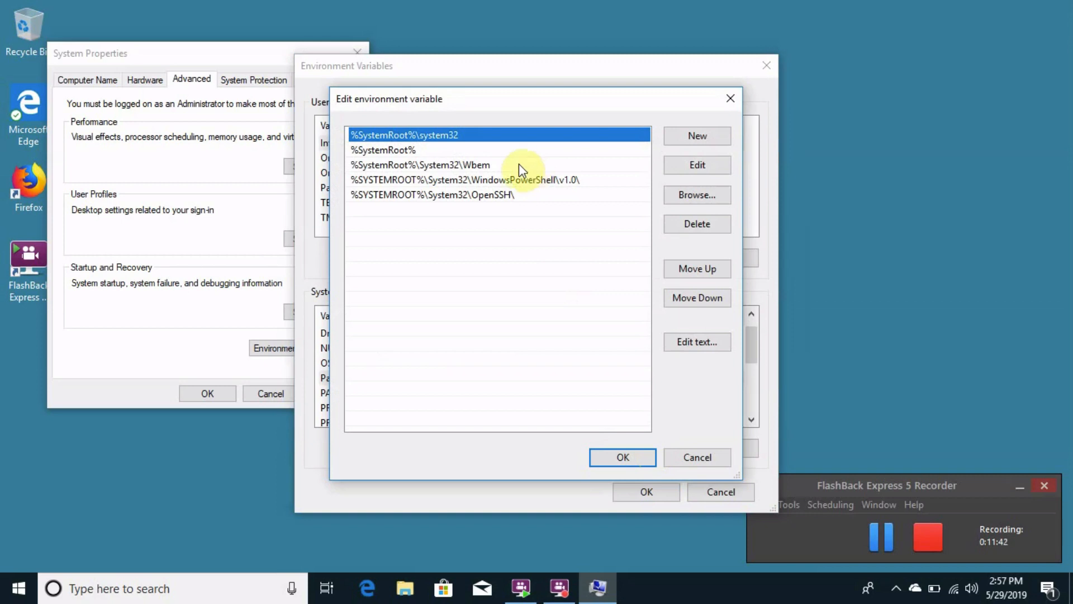
{"action": "mouse_move", "coordinate": [442, 208]}
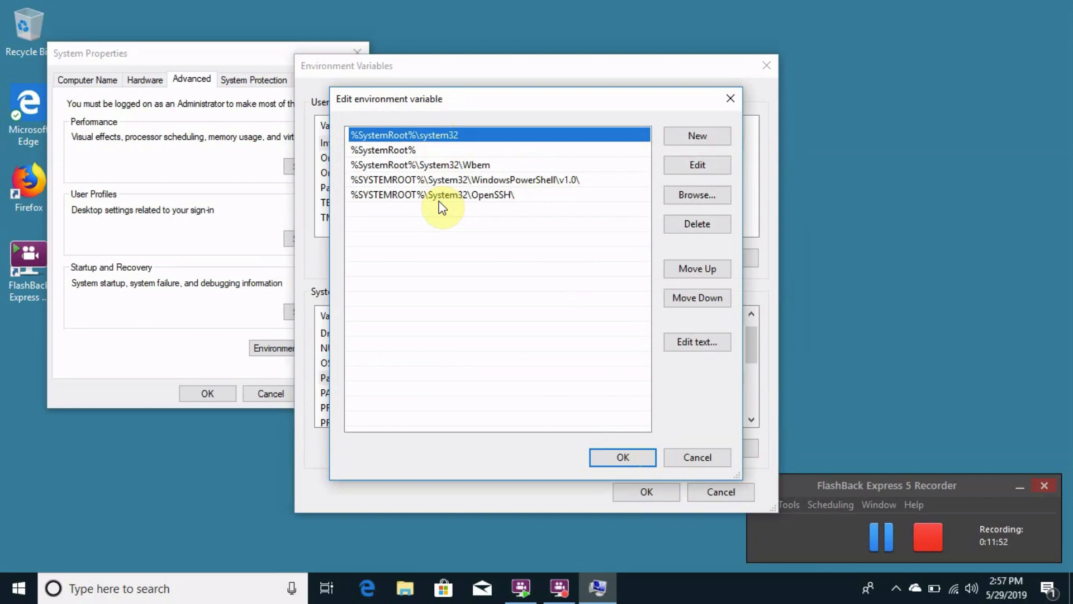
{"action": "mouse_move", "coordinate": [604, 335]}
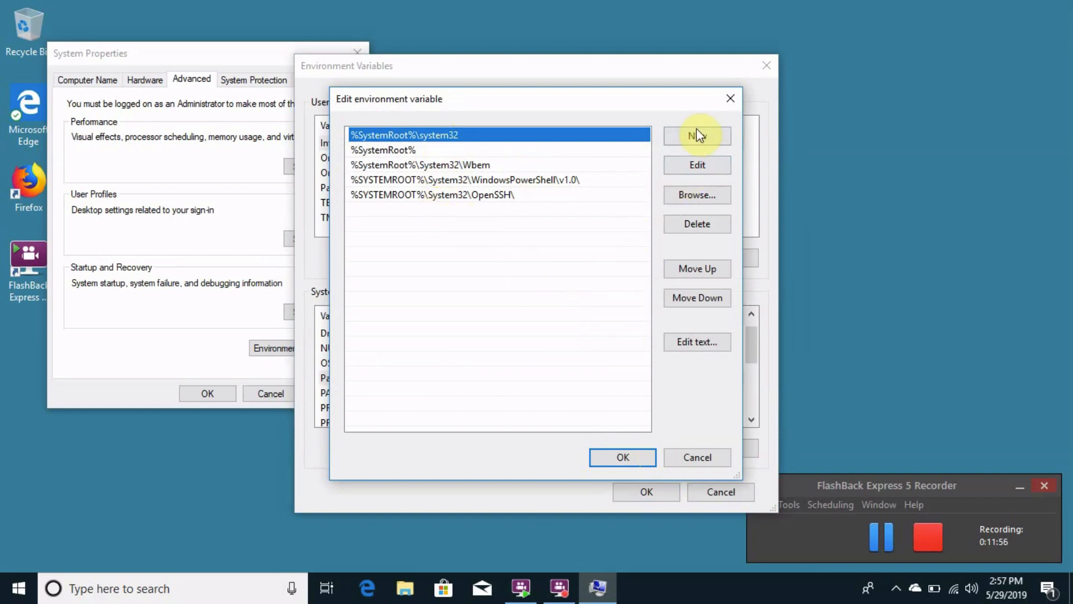
{"action": "left_click", "coordinate": [697, 136]}
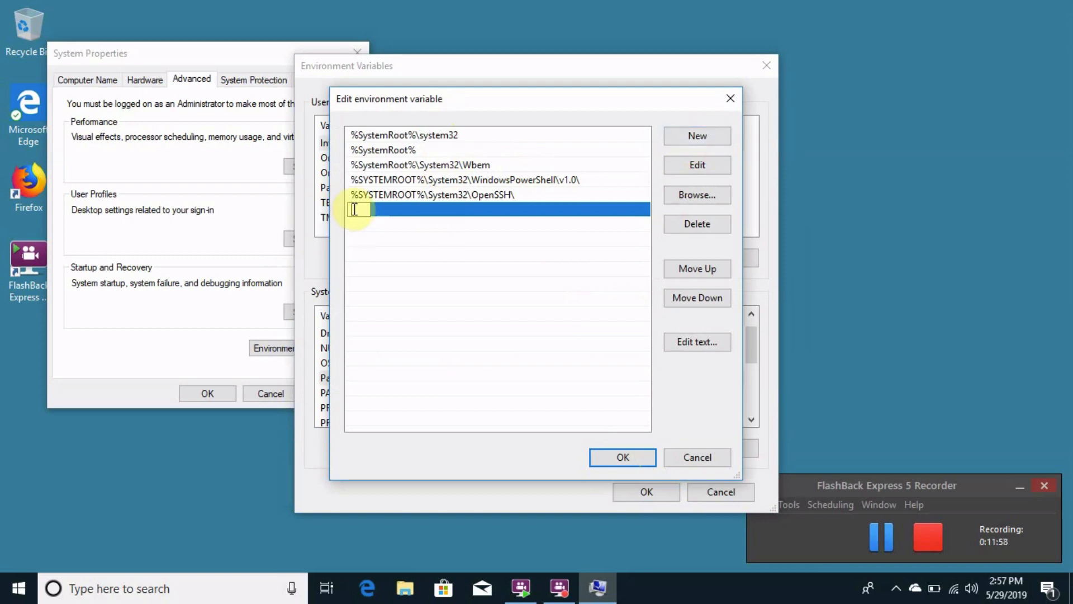
{"action": "right_click", "coordinate": [356, 210]}
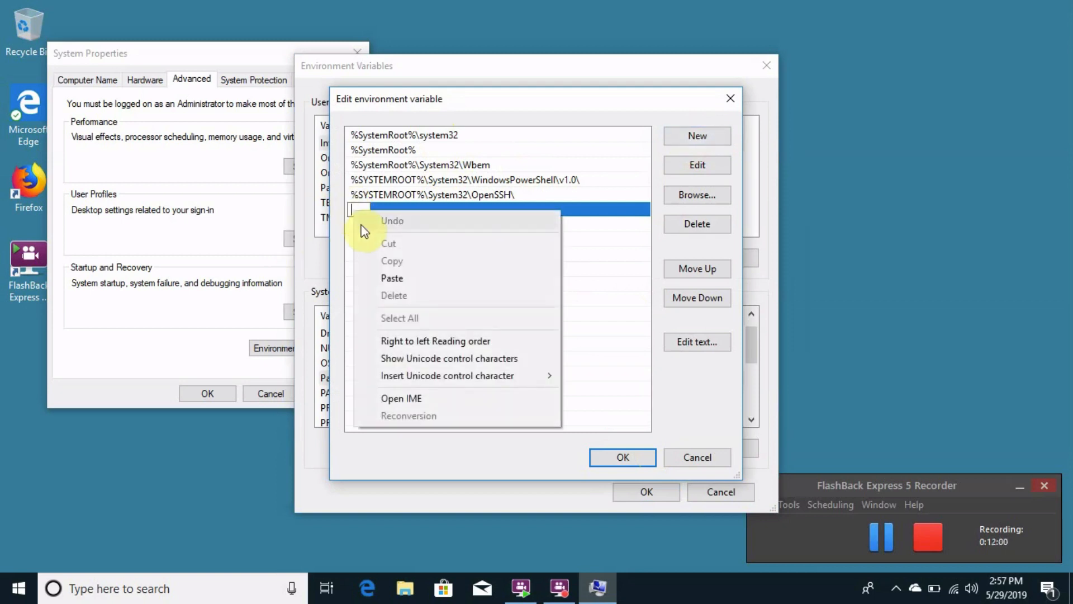
{"action": "left_click", "coordinate": [392, 278]}
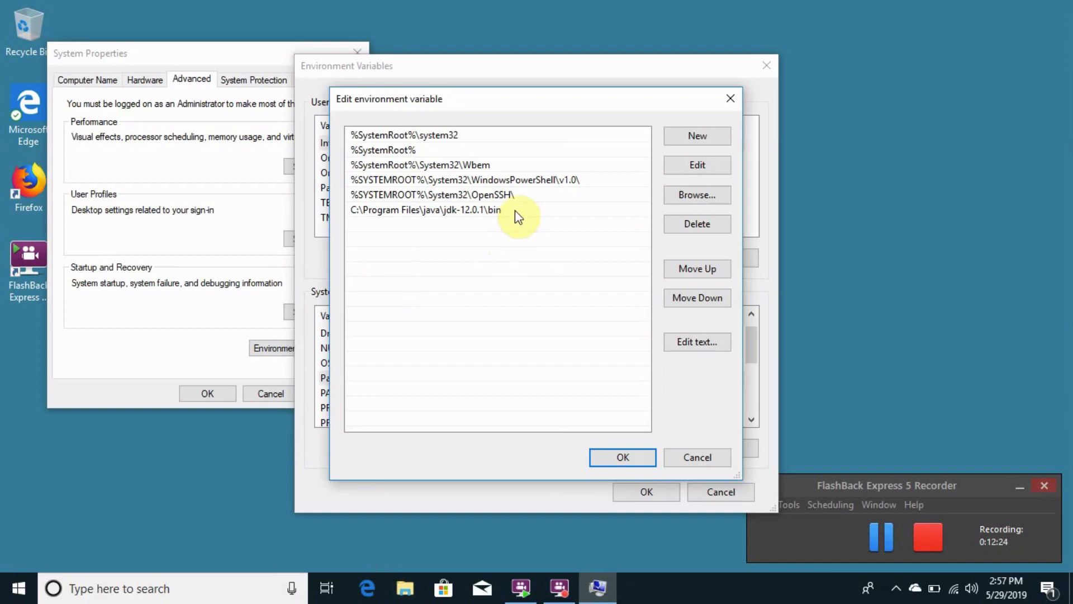
- Move the JDK 12.0.1 bin entry up twice in the Path list
{"action": "left_click", "coordinate": [426, 209]}
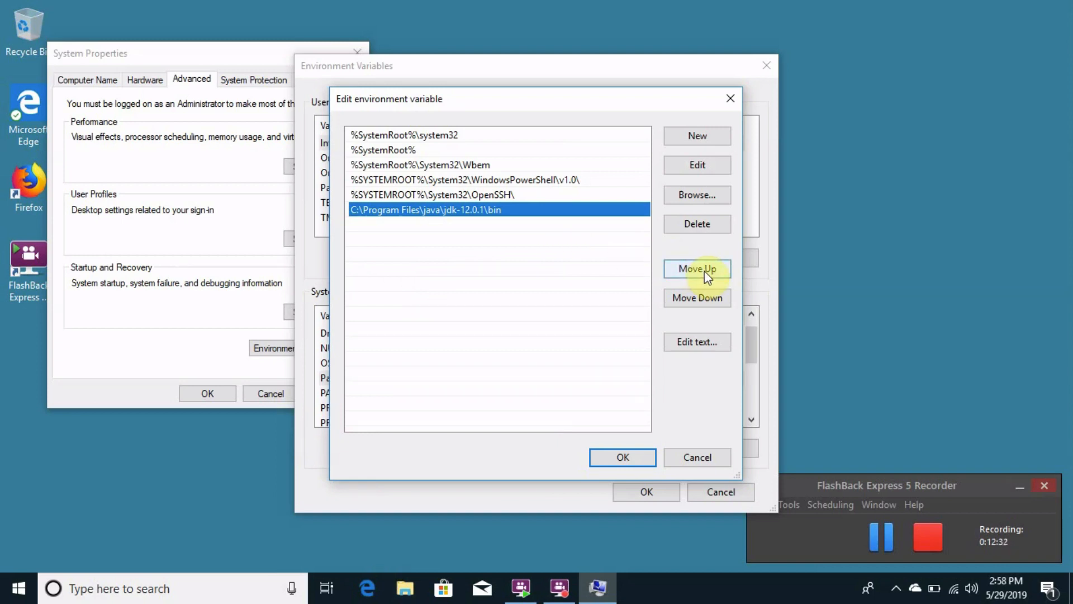
{"action": "left_click", "coordinate": [697, 268]}
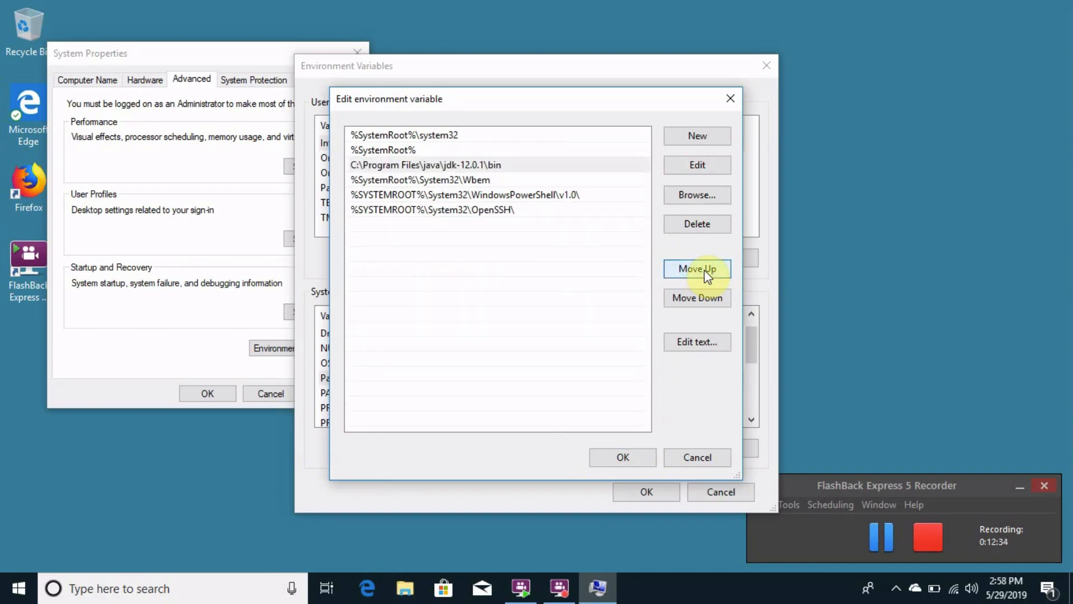
{"action": "left_click", "coordinate": [697, 268]}
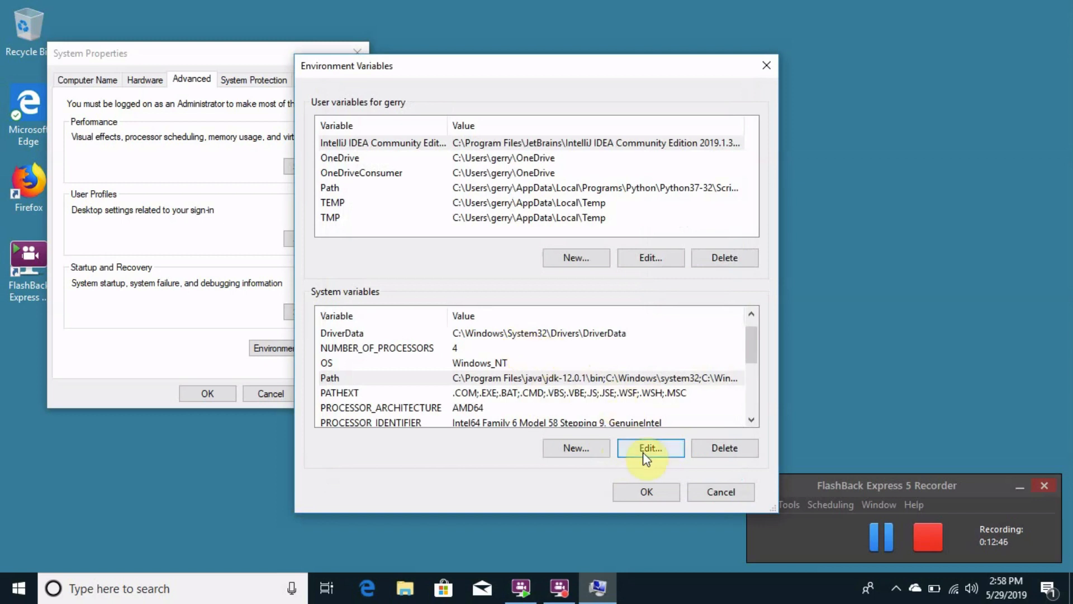
{"action": "mouse_move", "coordinate": [576, 448]}
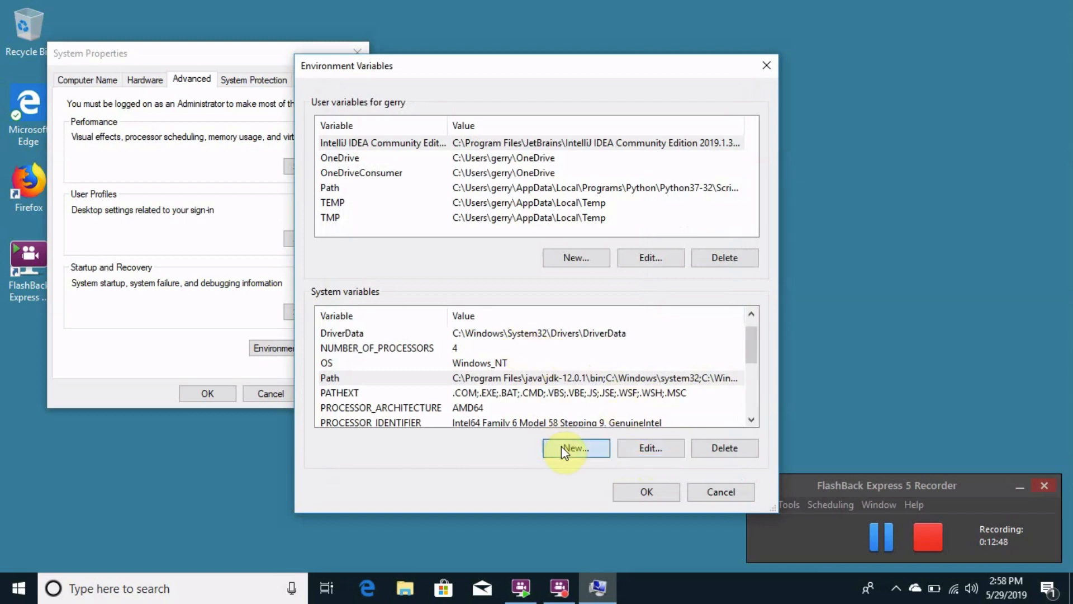
- Create system variable JAVA_HOME = C:\Program Files\java\jdk-12.0.1 and close Environment Variables
{"action": "left_click", "coordinate": [576, 448]}
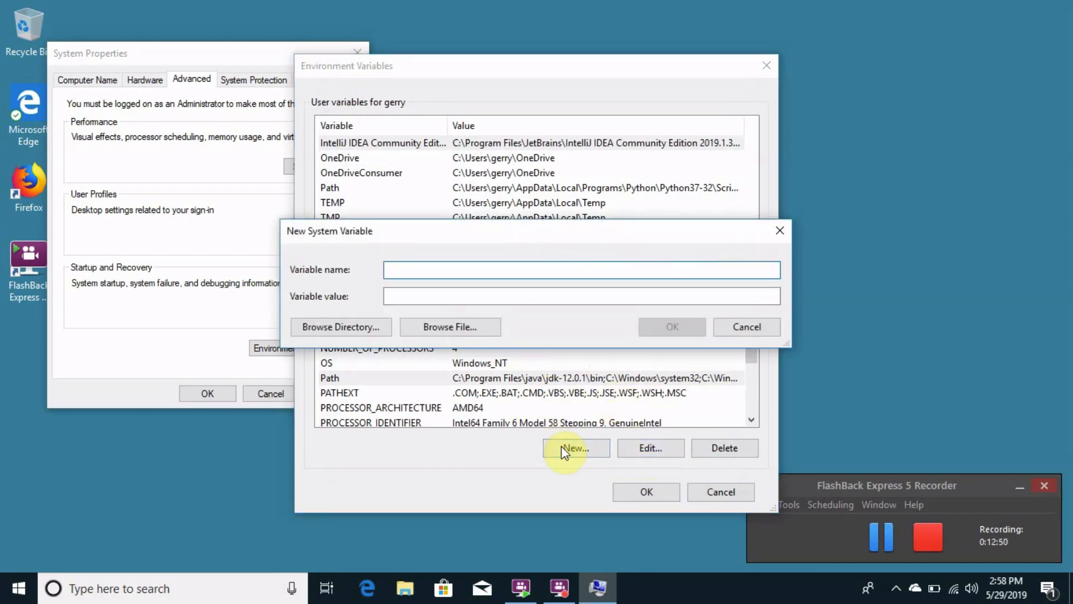
{"action": "type", "text": "JAV"}
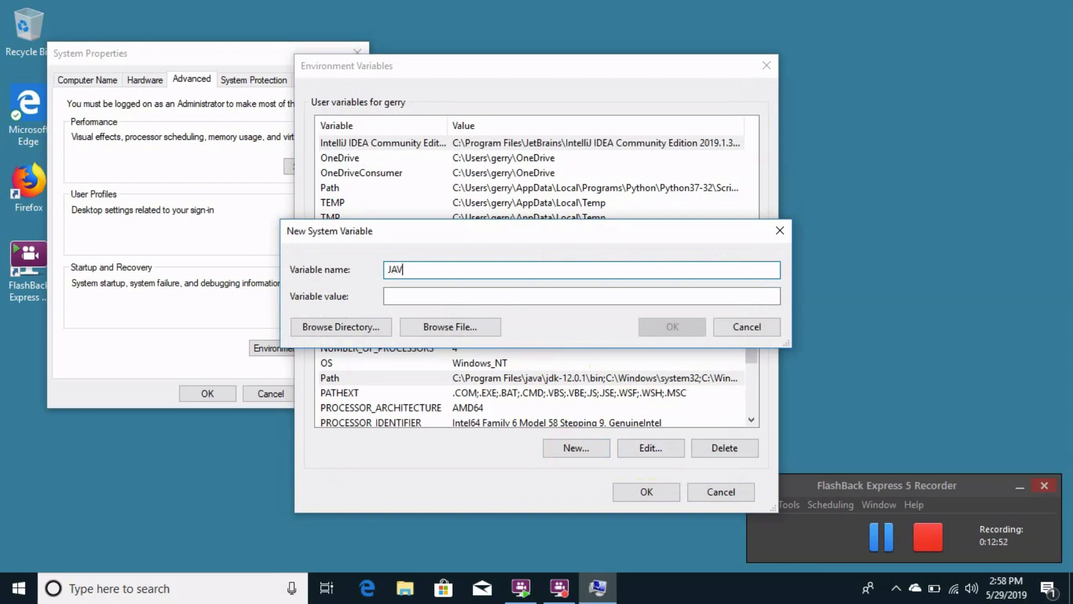
{"action": "type", "text": "A"}
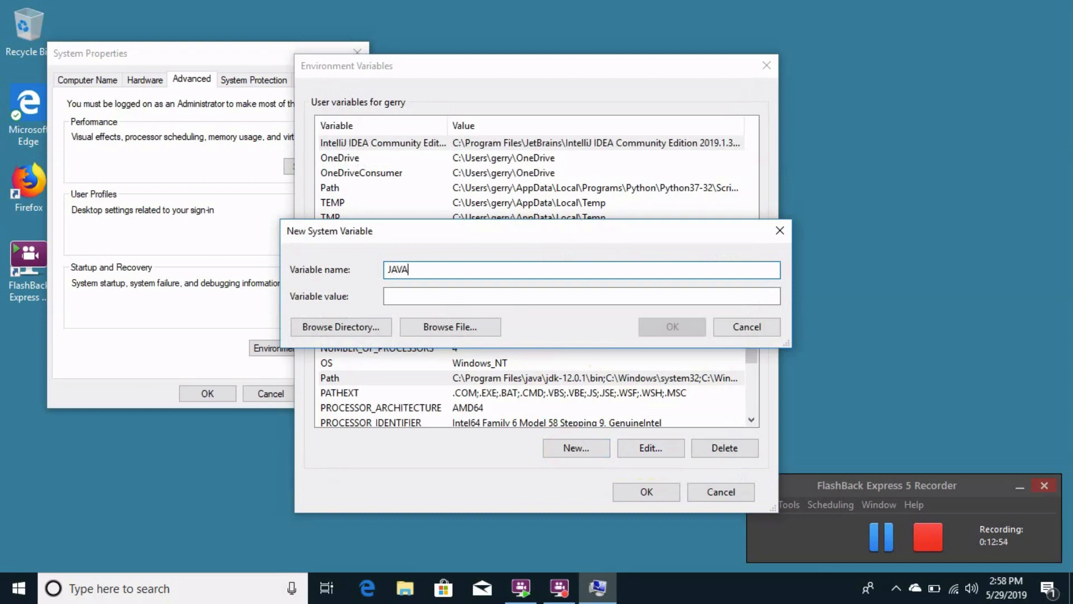
{"action": "type", "text": "_HOME"}
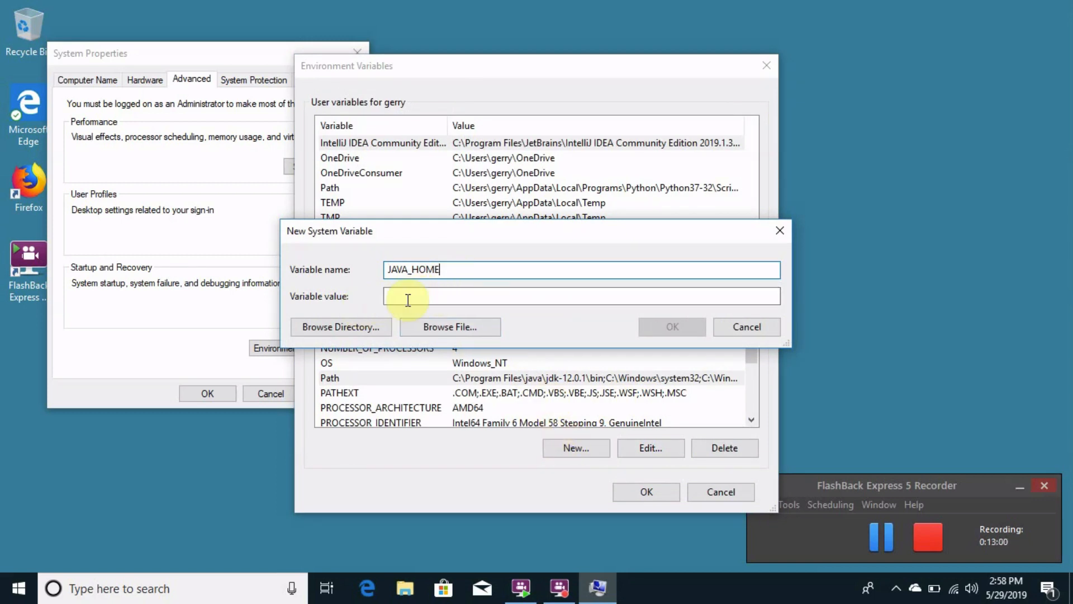
{"action": "left_click", "coordinate": [413, 296]}
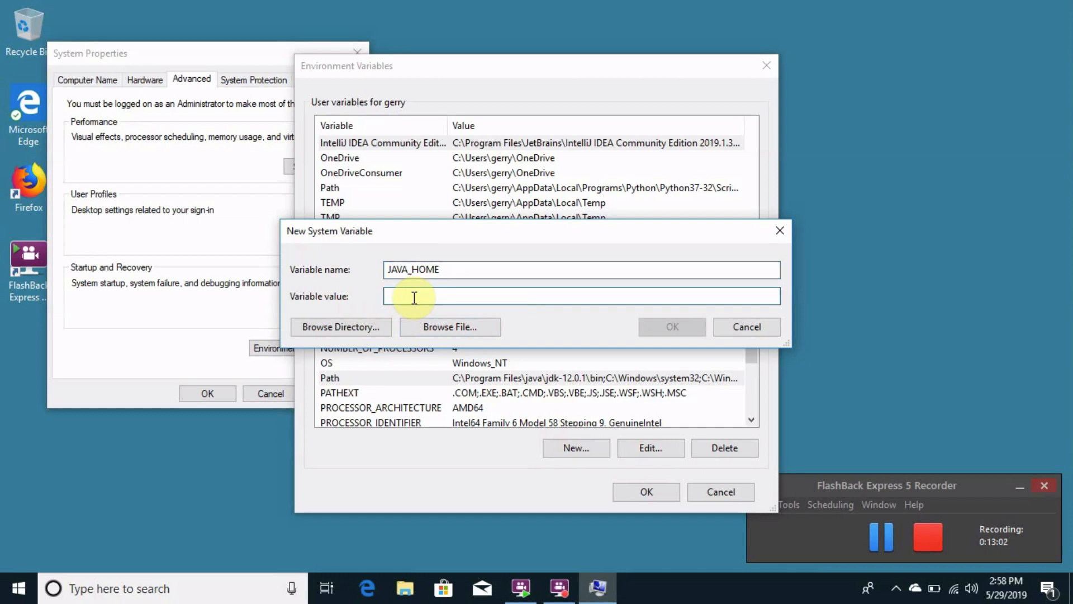
{"action": "type", "text": "C:\\Program Files\\java\\jdk-12.0.1\\bin"}
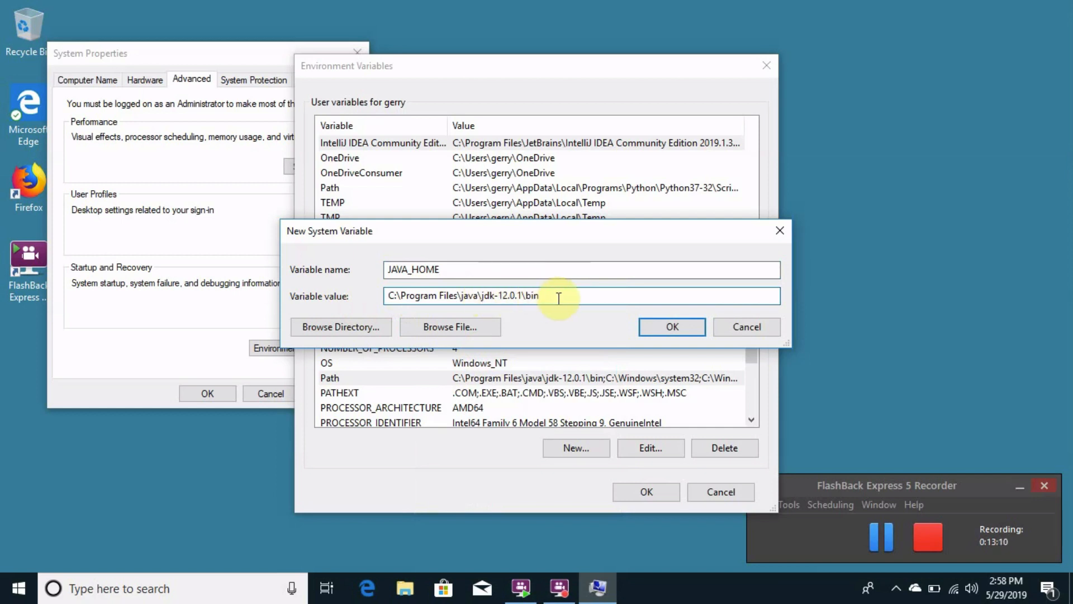
{"action": "key", "text": "backspace"}
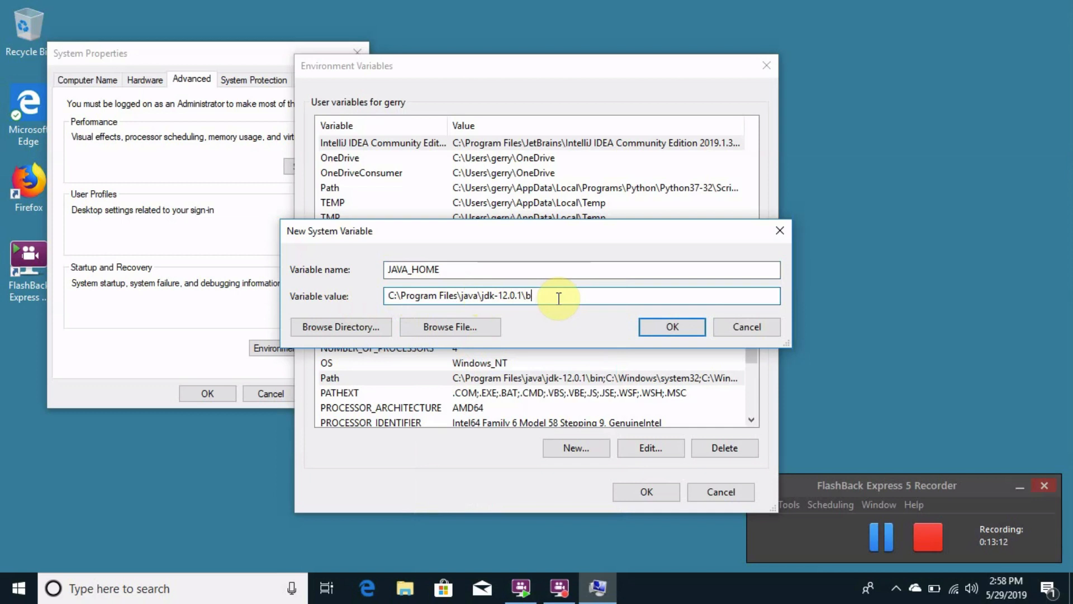
{"action": "key", "text": "BackSpace"}
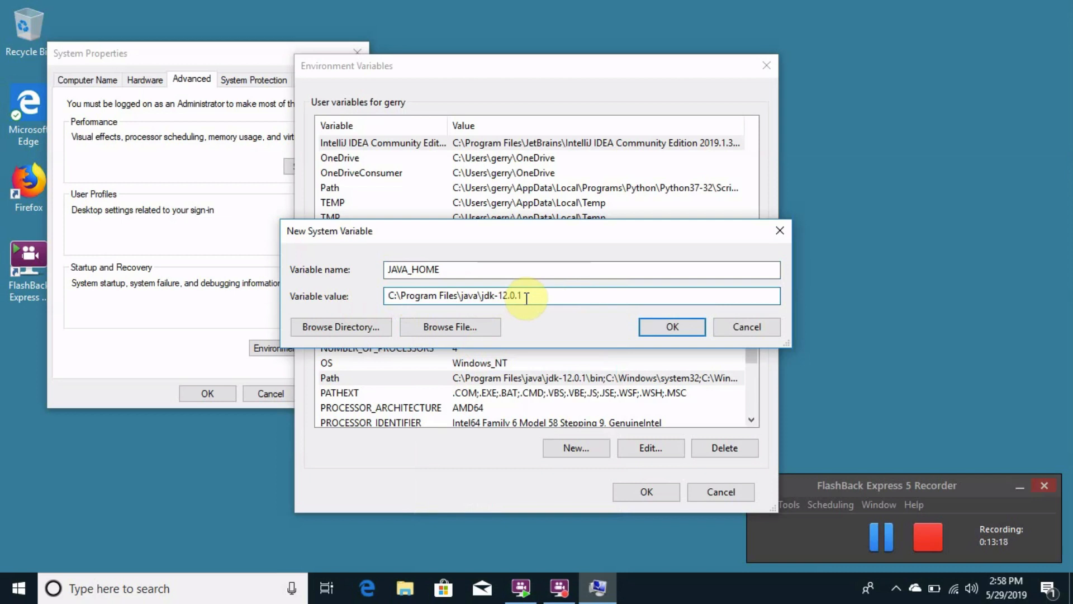
{"action": "left_click", "coordinate": [671, 326]}
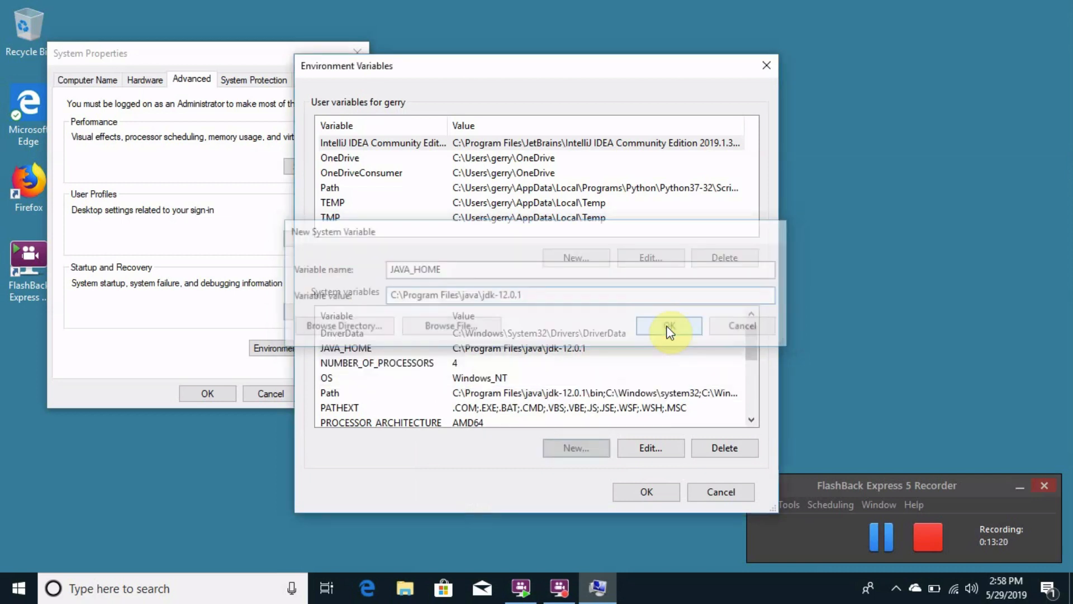
{"action": "left_click", "coordinate": [669, 326]}
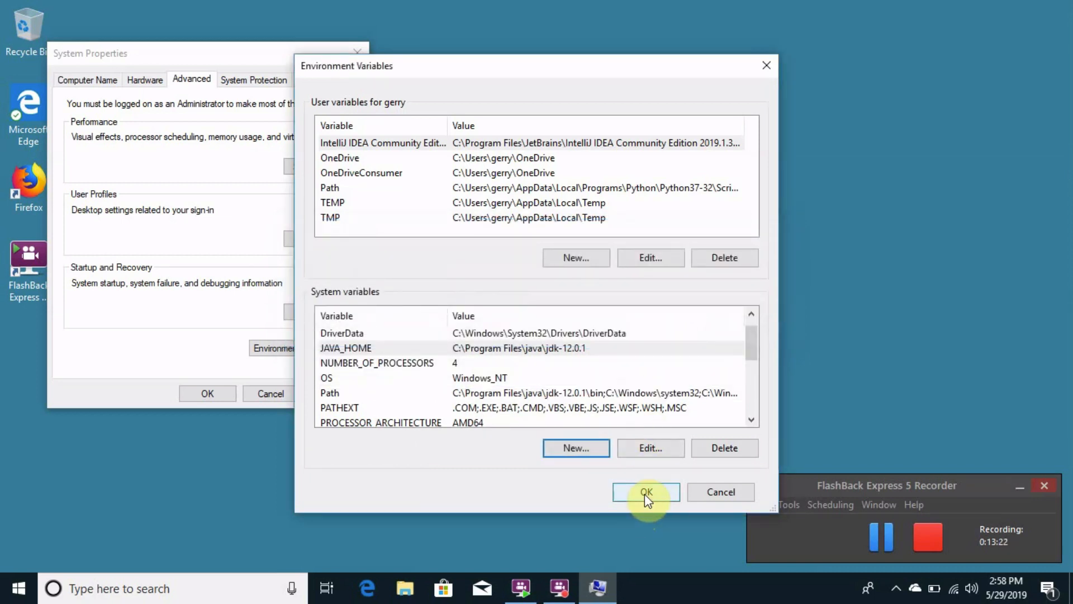
{"action": "left_click", "coordinate": [646, 492]}
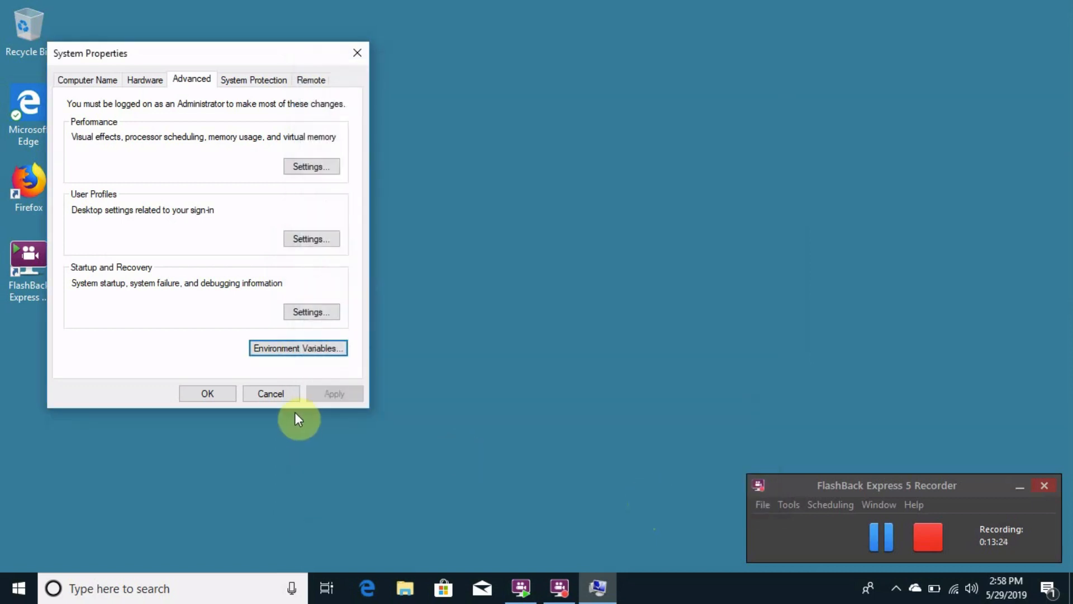
- Search 'pow' from the taskbar and launch Windows PowerShell
{"action": "left_click", "coordinate": [207, 393]}
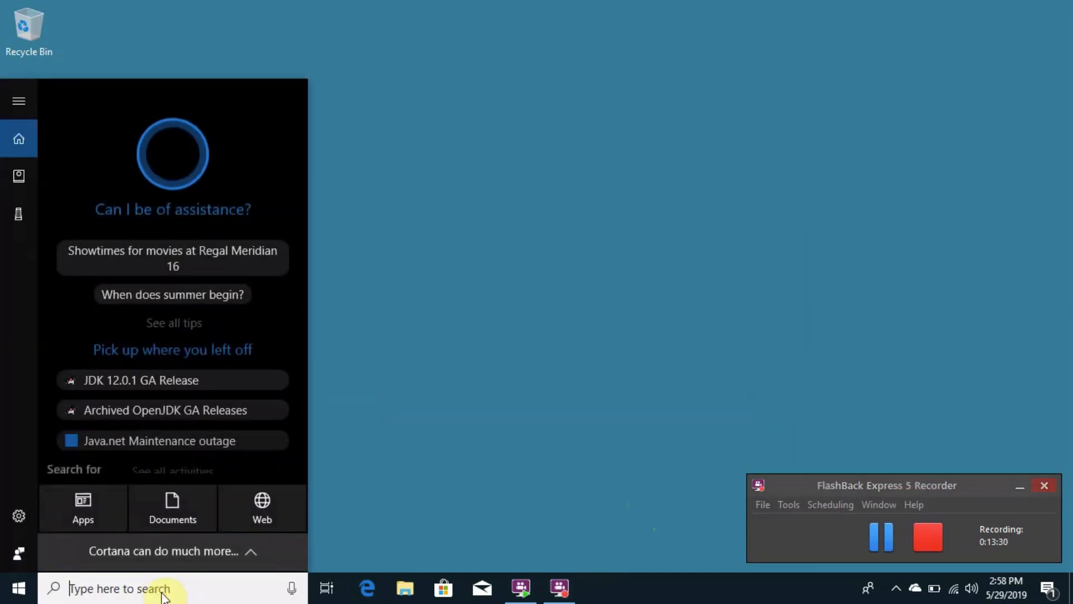
{"action": "type", "text": "pow"}
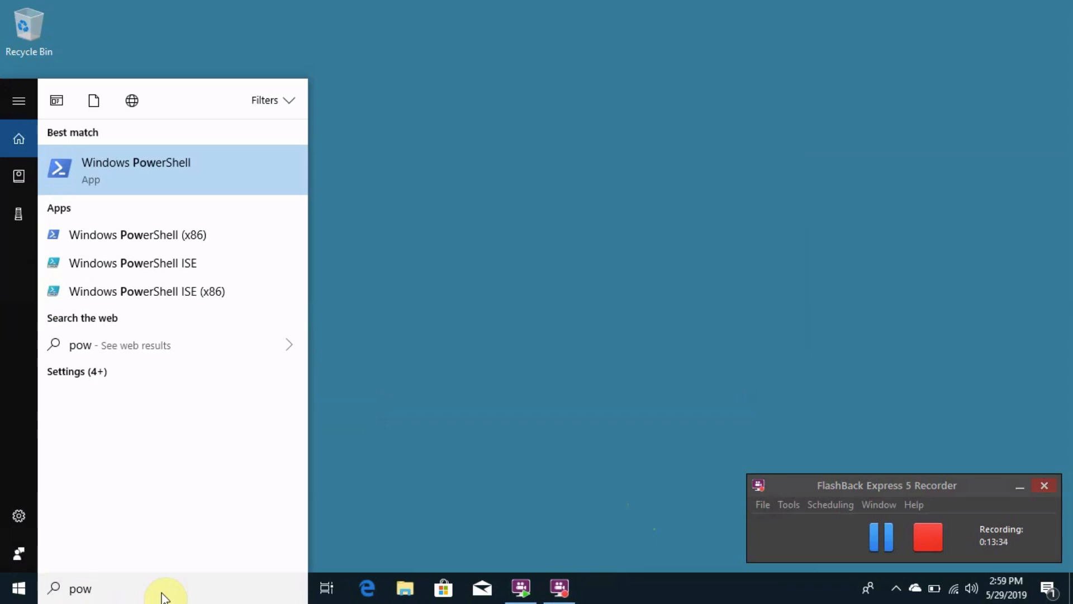
{"action": "left_click", "coordinate": [164, 588]}
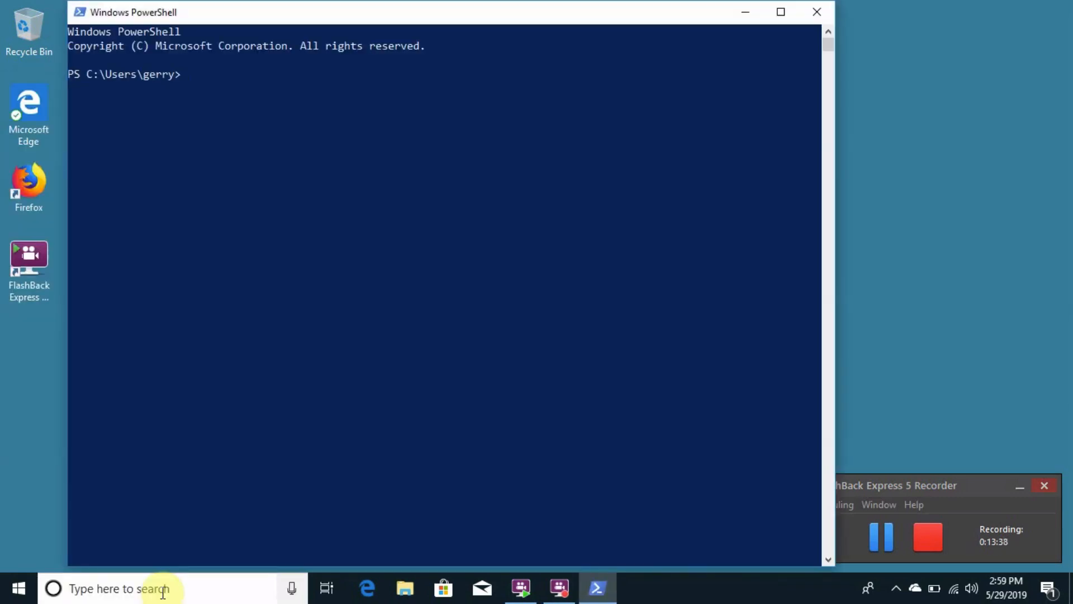
- Run java --version and javac --version, confirming 12.0.1, then start typing xyz
{"action": "type", "text": "java -"}
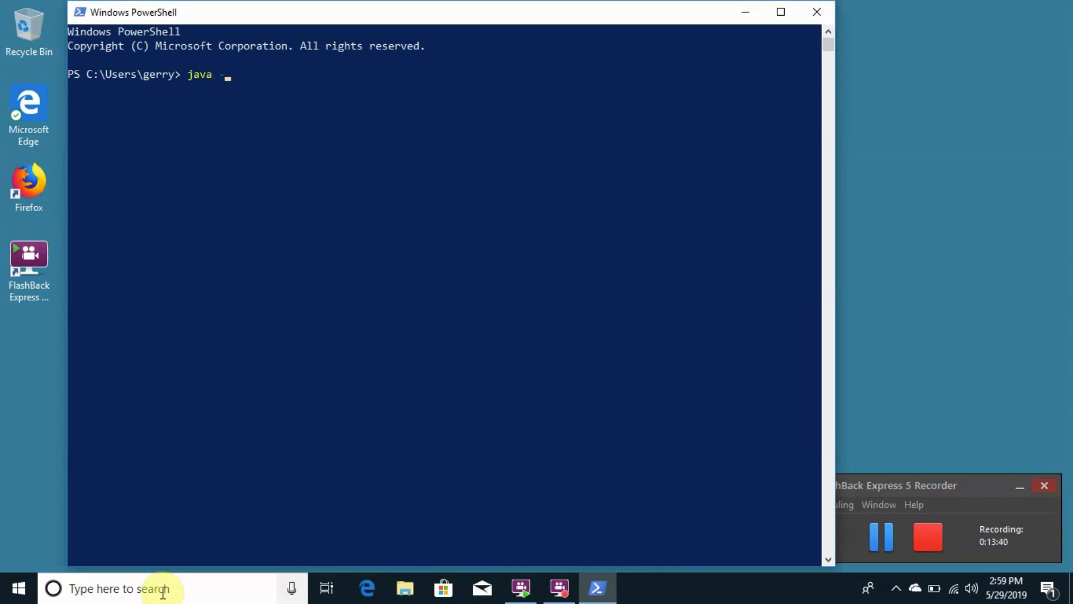
{"action": "type", "text": "--version"}
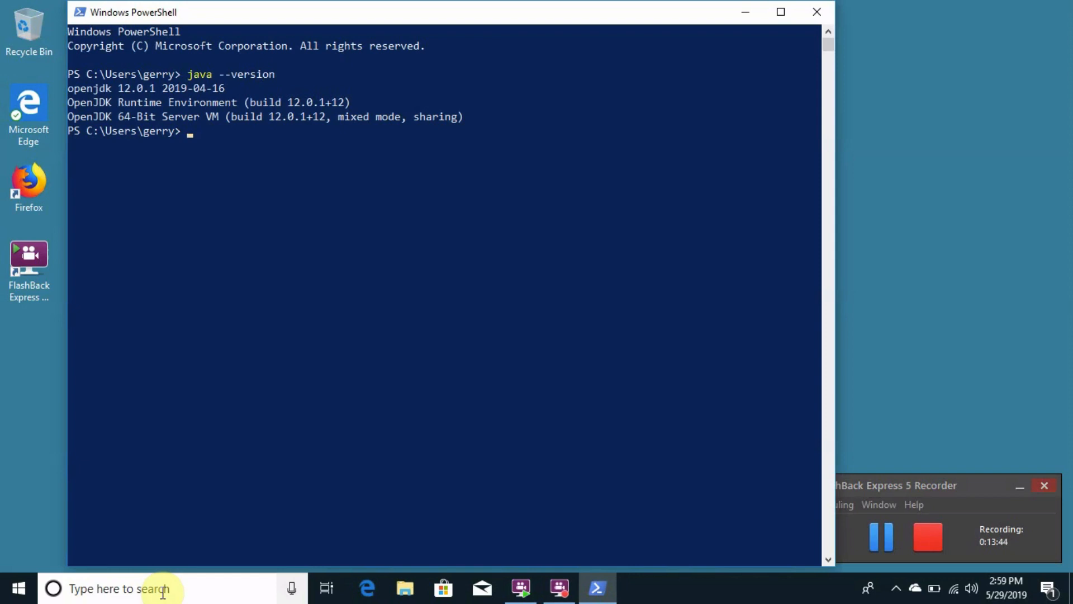
{"action": "type", "text": "javac"}
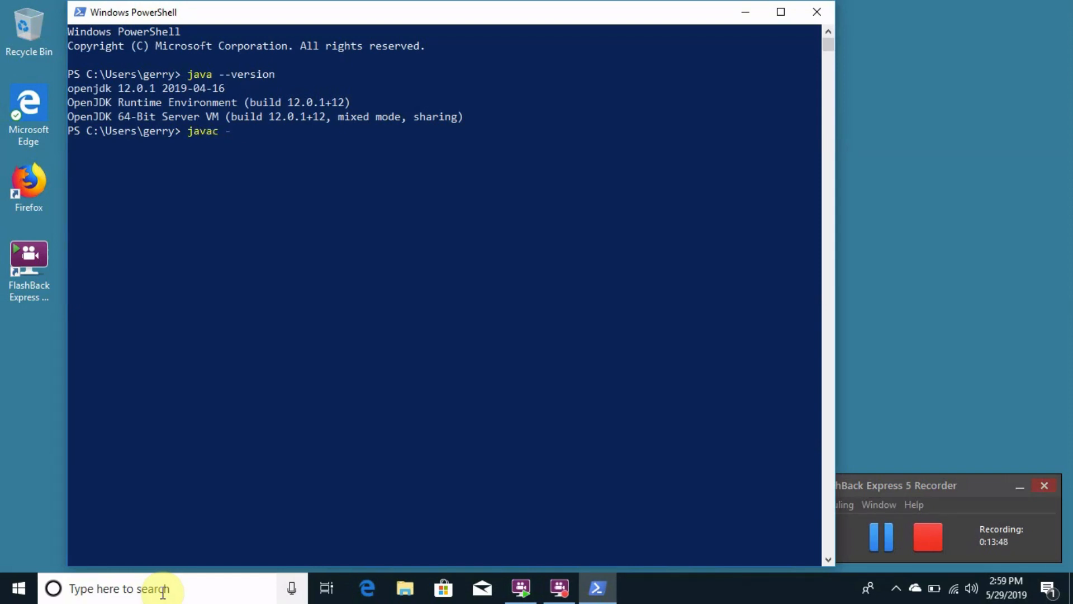
{"action": "type", "text": "--version"}
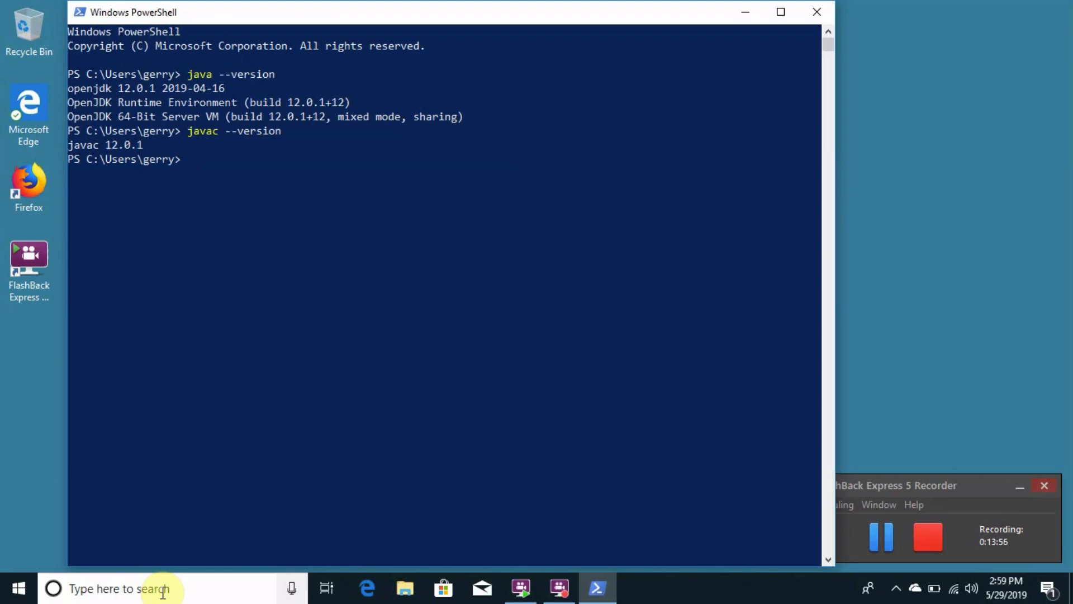
{"action": "type", "text": "x"}
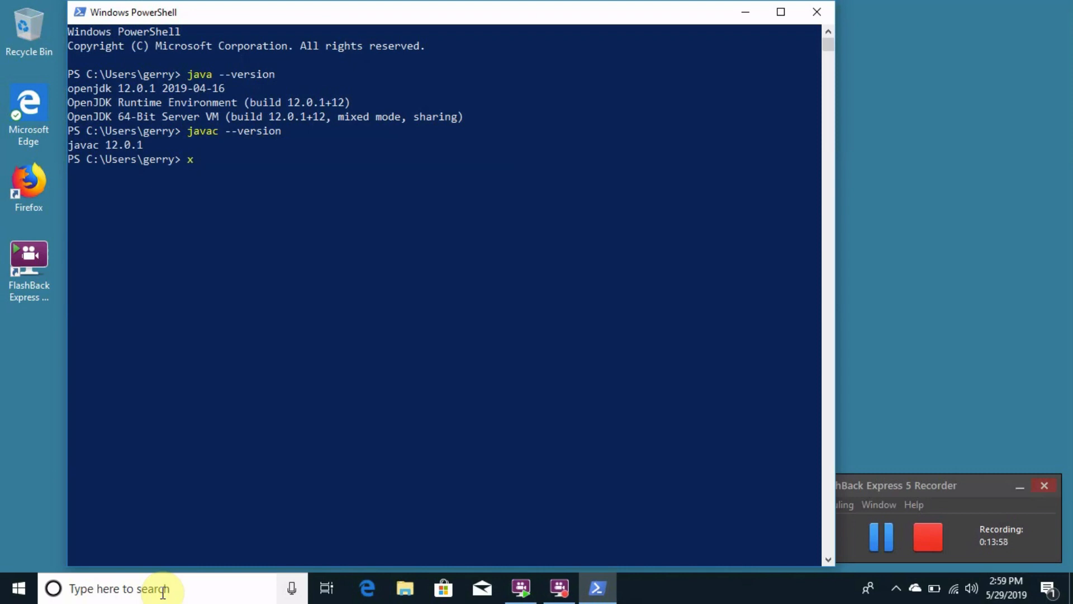
{"action": "type", "text": "yz"}
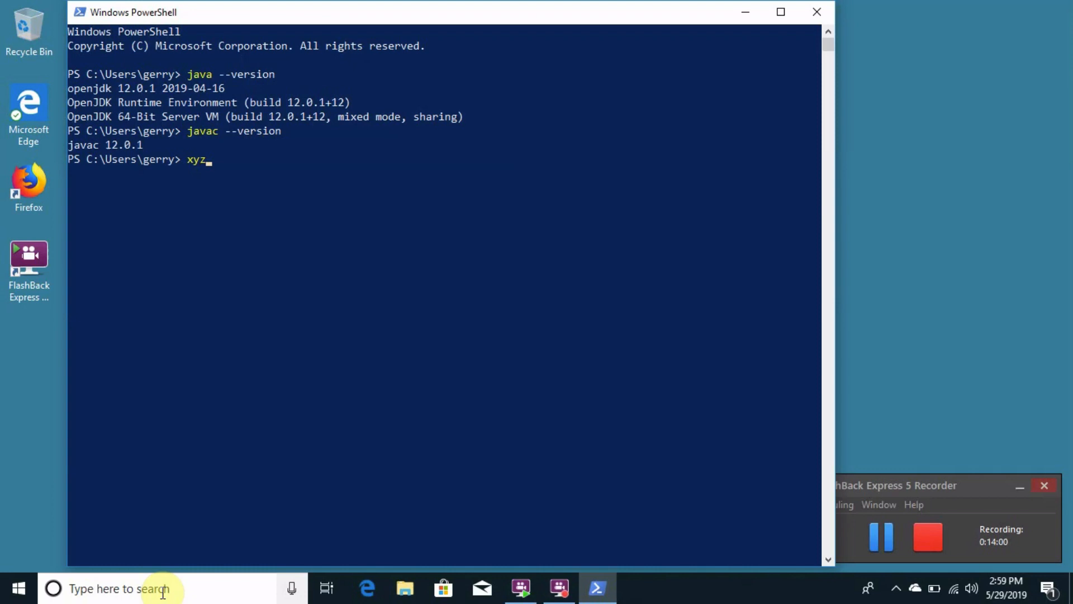